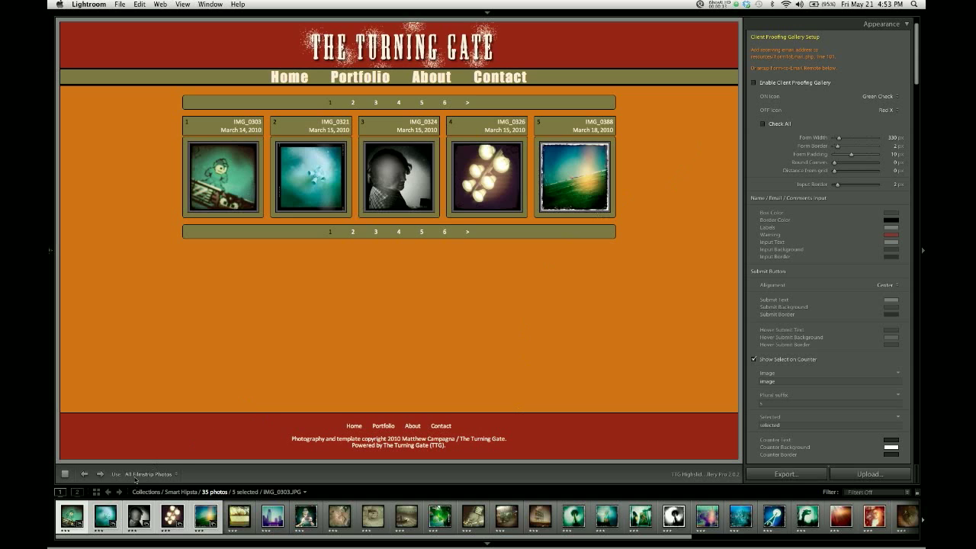
{"action": "mouse_move", "coordinate": [354, 342]}
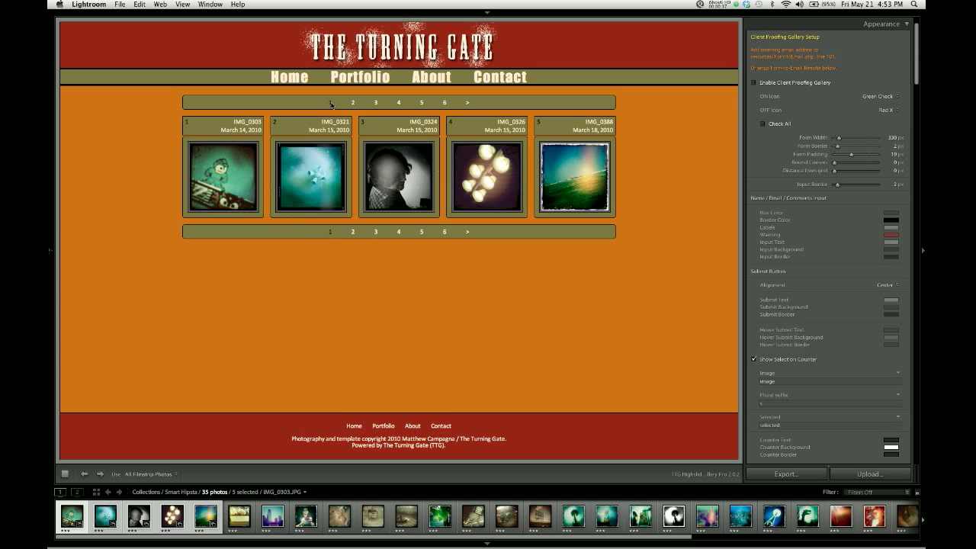
{"action": "mouse_move", "coordinate": [457, 103]}
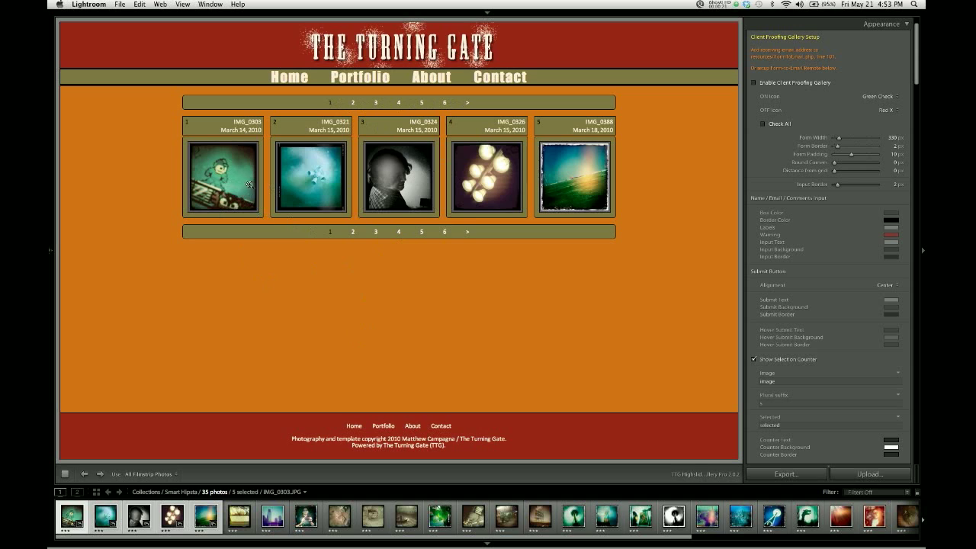
{"action": "mouse_move", "coordinate": [738, 112]}
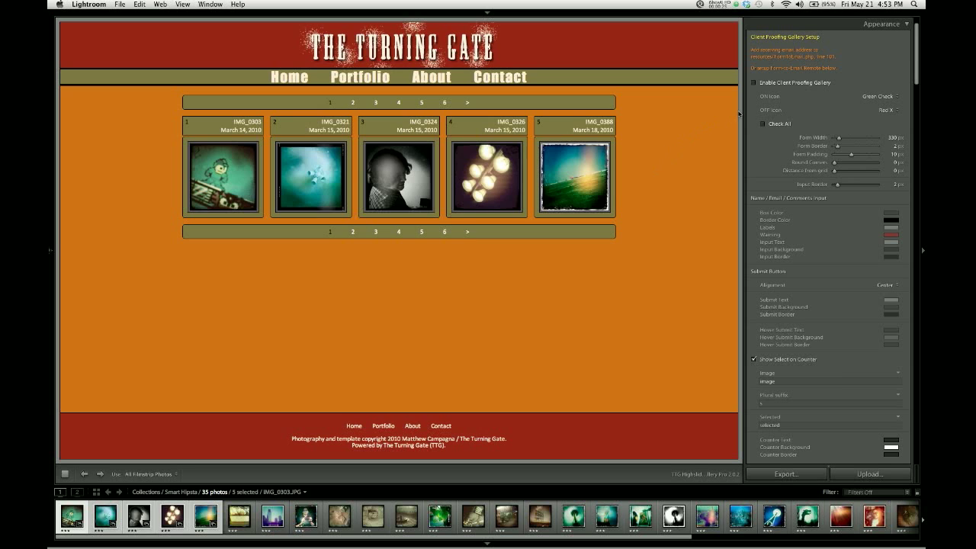
{"action": "mouse_move", "coordinate": [583, 115]}
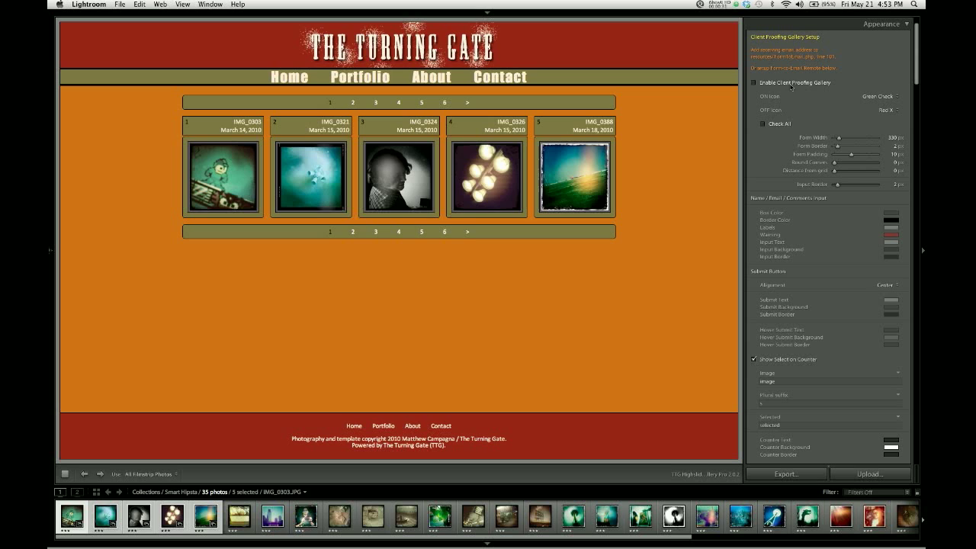
- Enable Client Proofing Gallery, then scroll the preview to check the contact form
{"action": "left_click", "coordinate": [752, 82]}
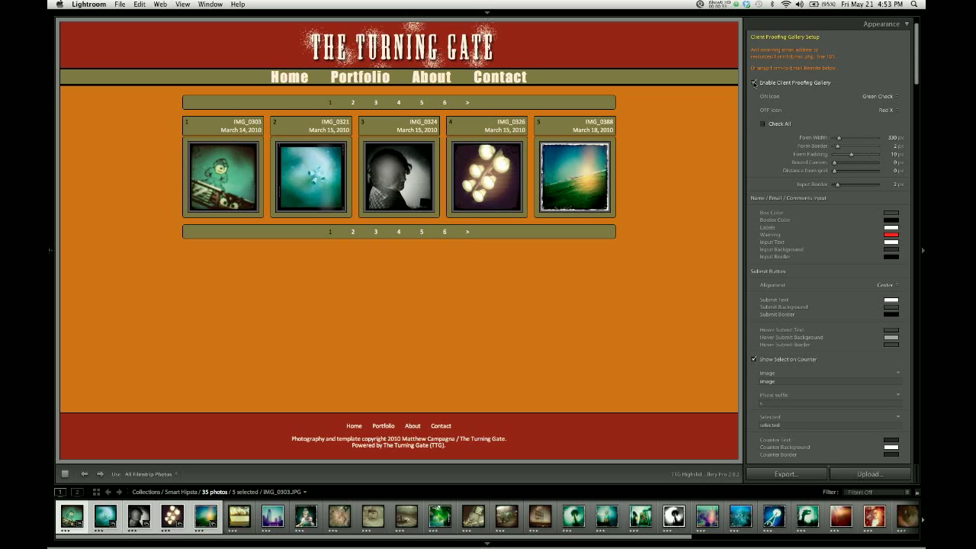
{"action": "left_click", "coordinate": [756, 82]}
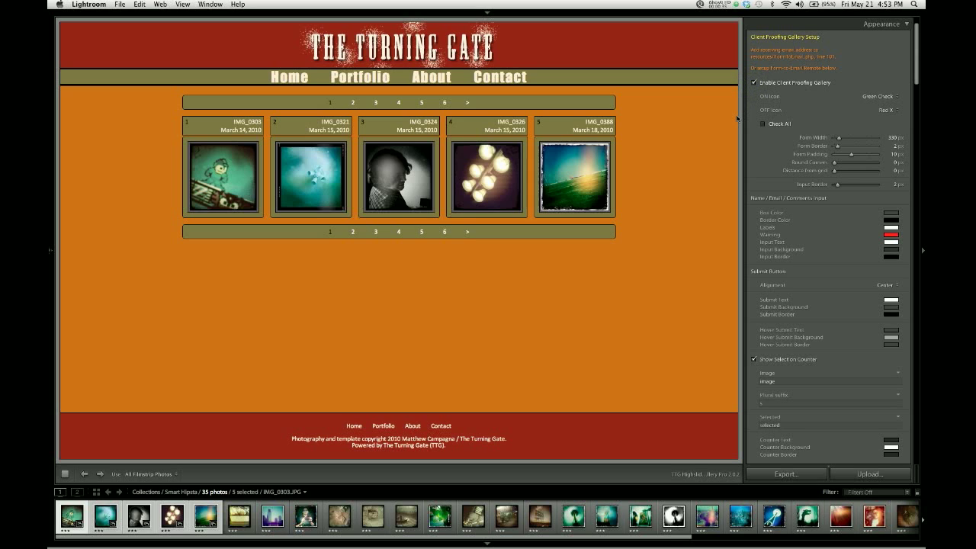
{"action": "scroll", "scroll_direction": "down", "scroll_amount": 3}
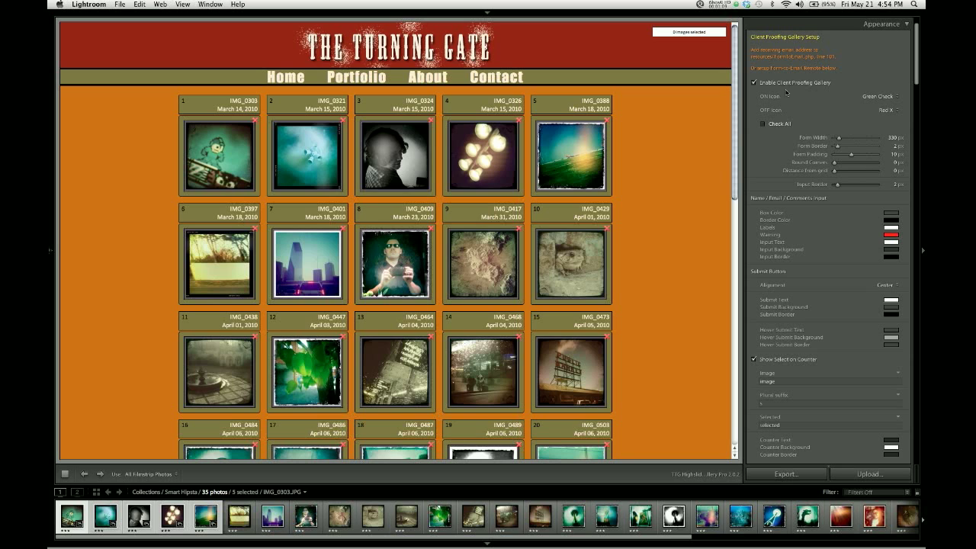
{"action": "mouse_move", "coordinate": [762, 100]}
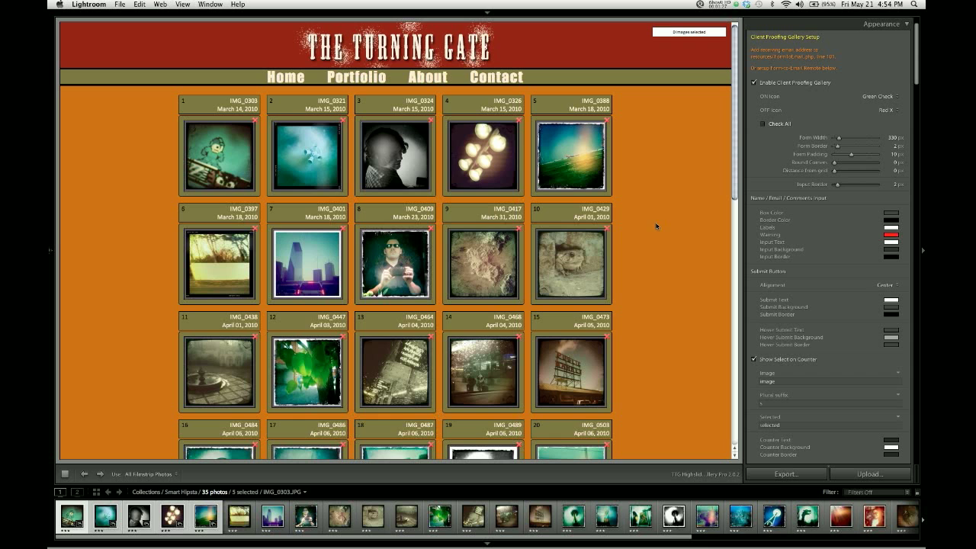
{"action": "scroll", "scroll_direction": "down", "scroll_amount": 3}
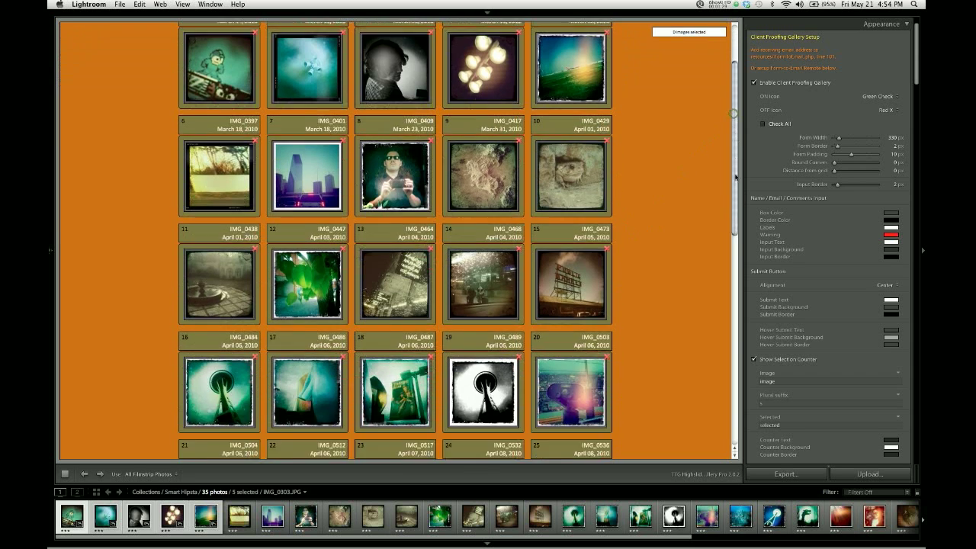
{"action": "scroll", "scroll_direction": "down", "scroll_amount": 3}
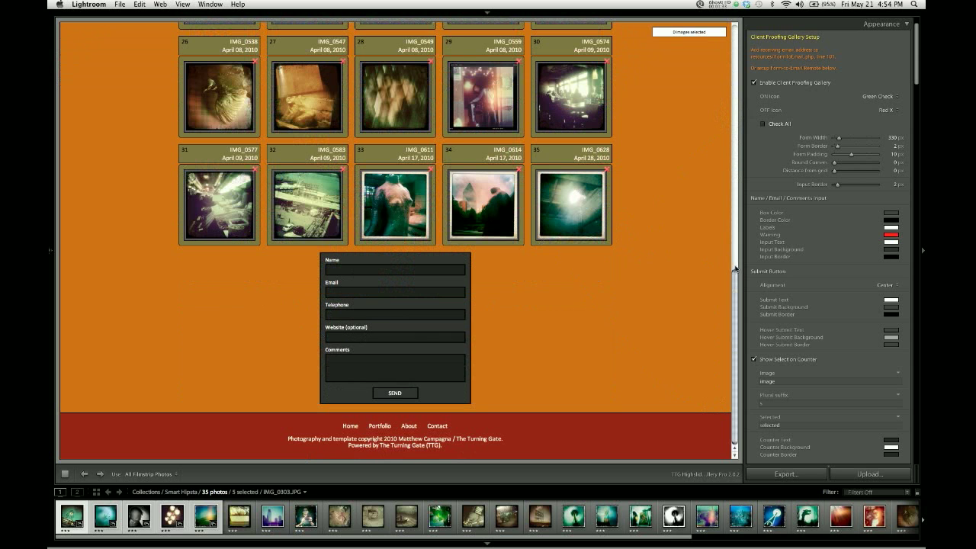
{"action": "scroll", "scroll_direction": "up", "scroll_amount": 3}
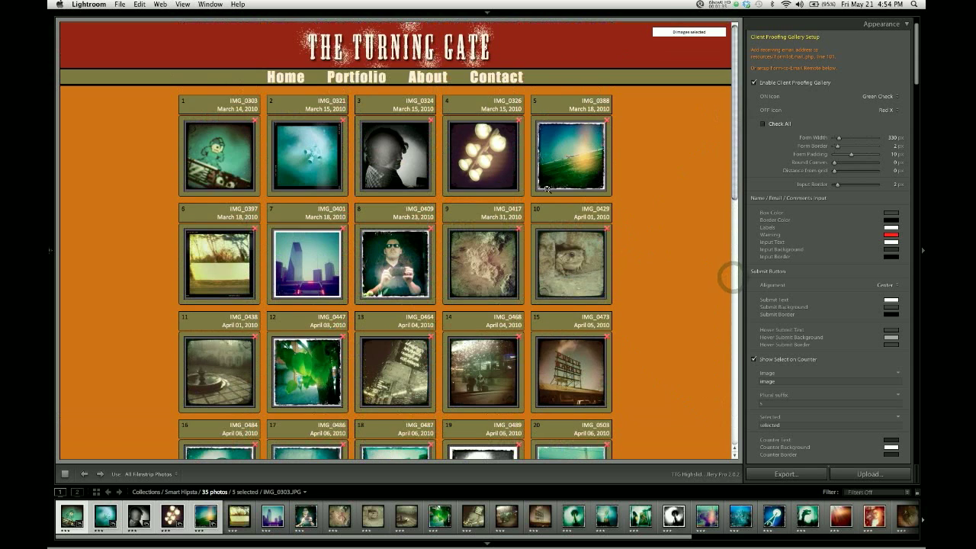
- Set the gallery's Use option to Selected Photos
{"action": "left_click", "coordinate": [145, 474]}
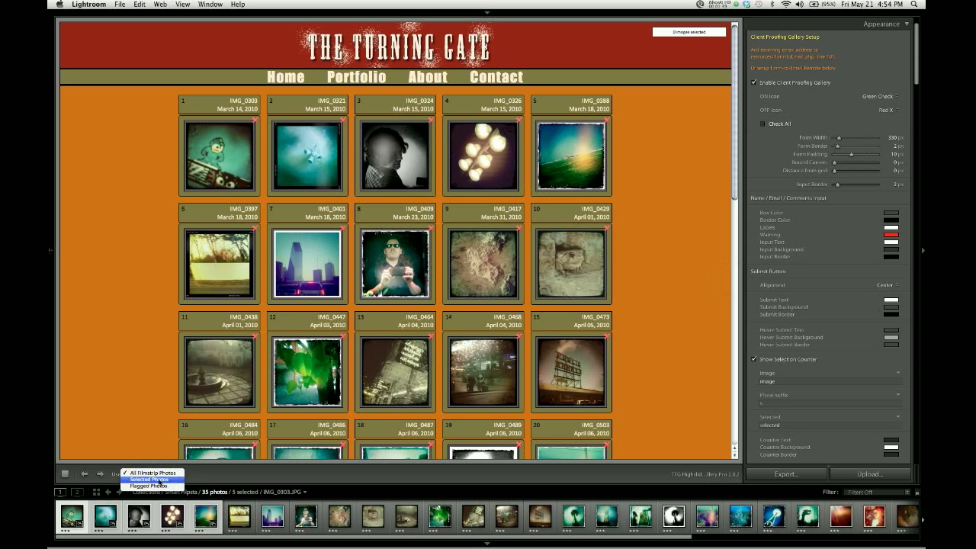
{"action": "left_click", "coordinate": [152, 480]}
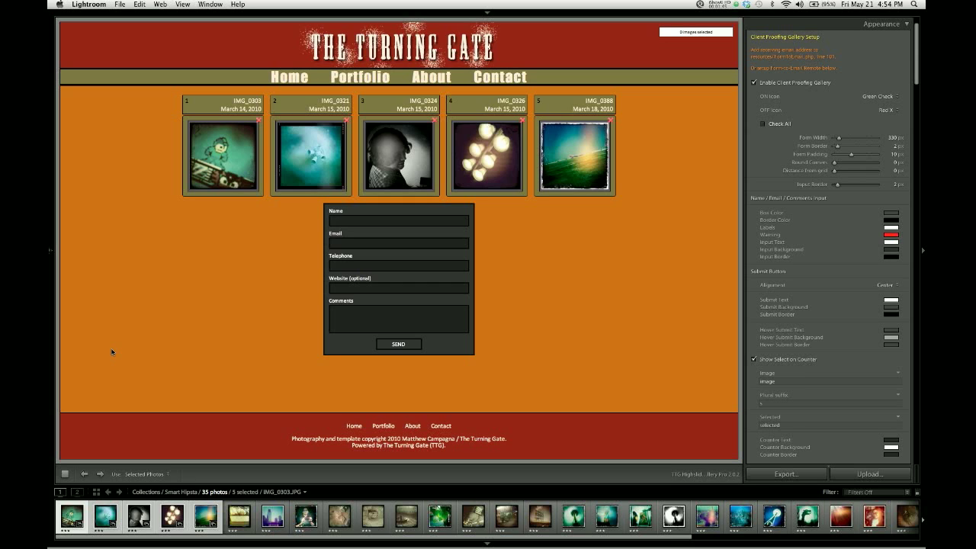
{"action": "mouse_move", "coordinate": [212, 169]}
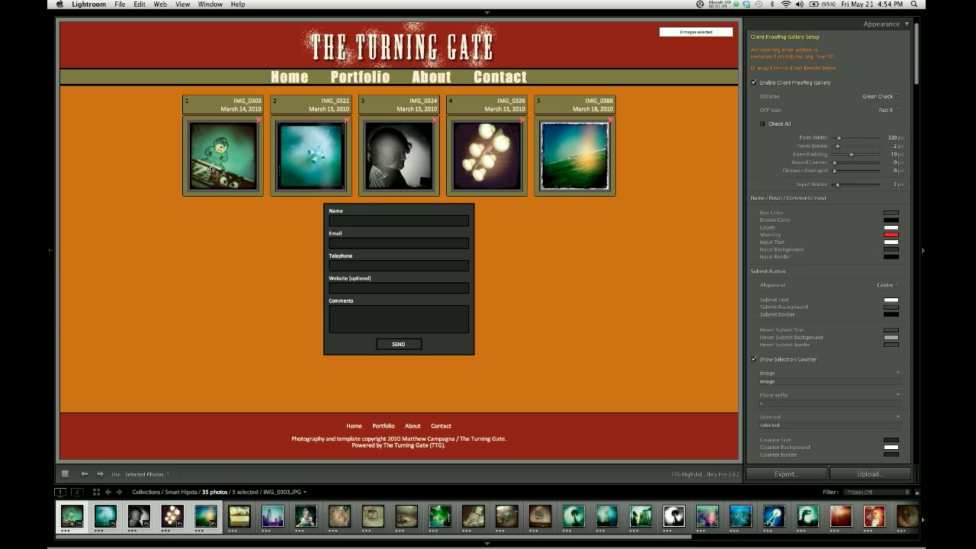
{"action": "mouse_move", "coordinate": [258, 125]}
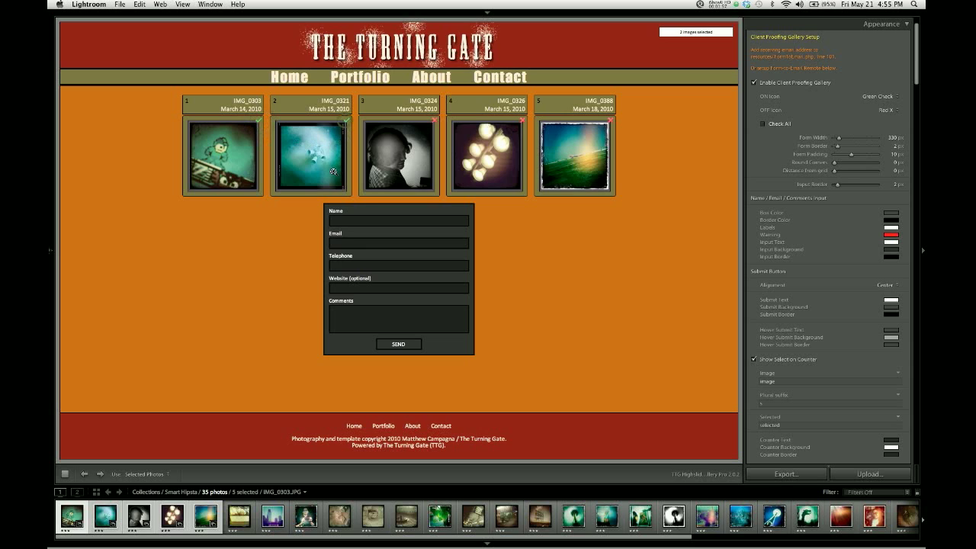
{"action": "mouse_move", "coordinate": [248, 180]}
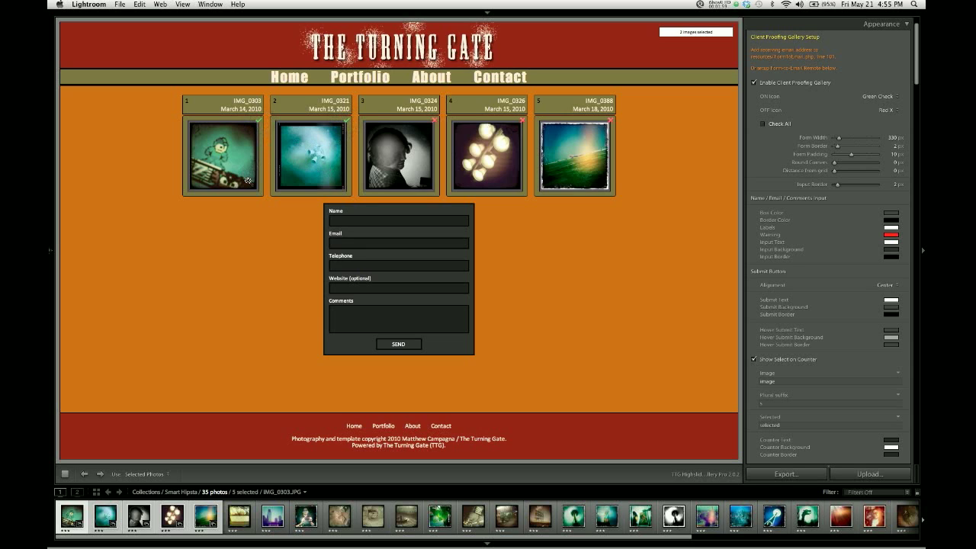
{"action": "mouse_move", "coordinate": [324, 181]}
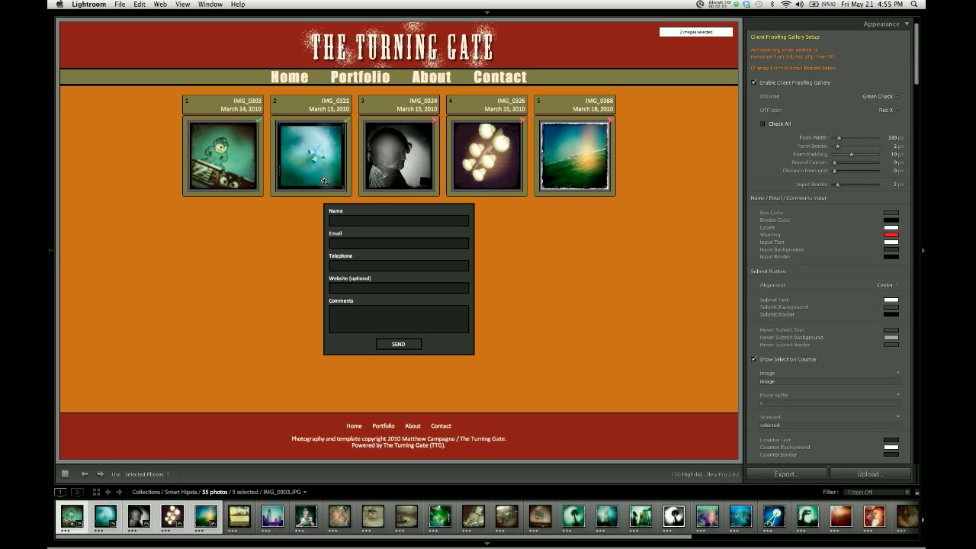
{"action": "mouse_move", "coordinate": [229, 195]}
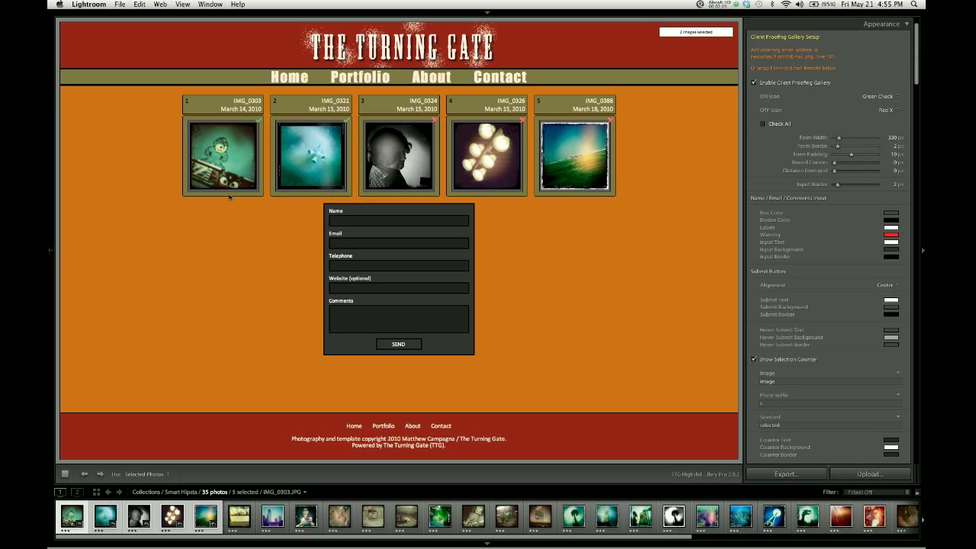
{"action": "mouse_move", "coordinate": [250, 145]}
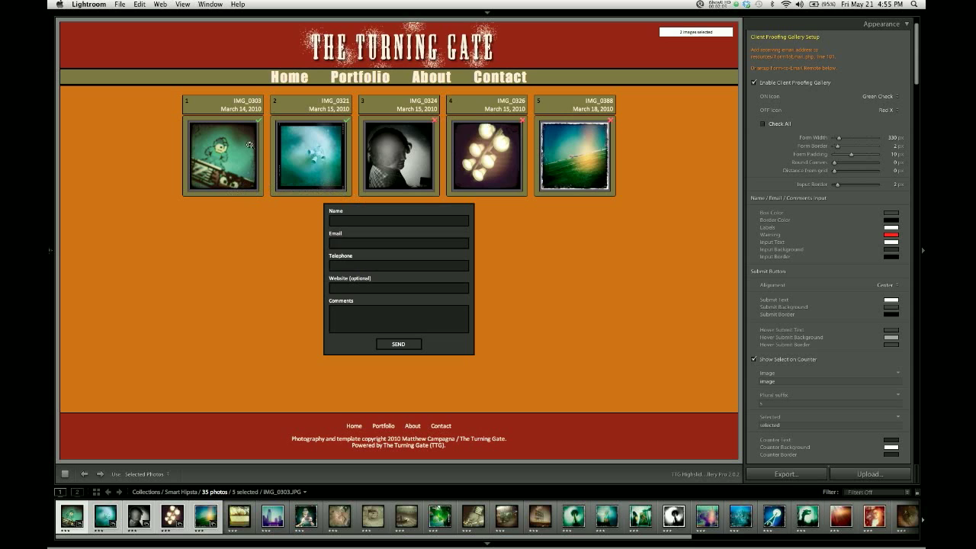
{"action": "mouse_move", "coordinate": [343, 124]}
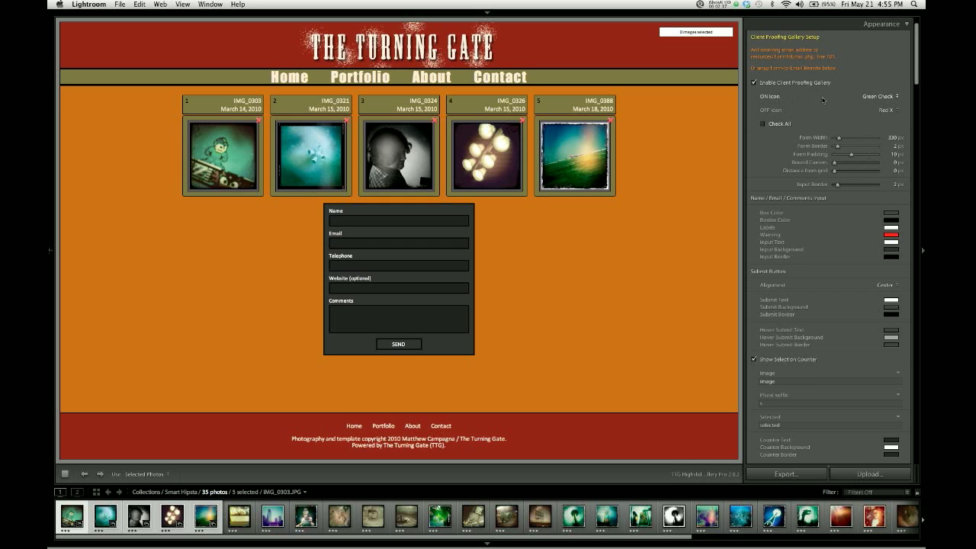
- Set the OFF Icon to Red X, keeping the ON Icon as Green Check
{"action": "left_click", "coordinate": [879, 96]}
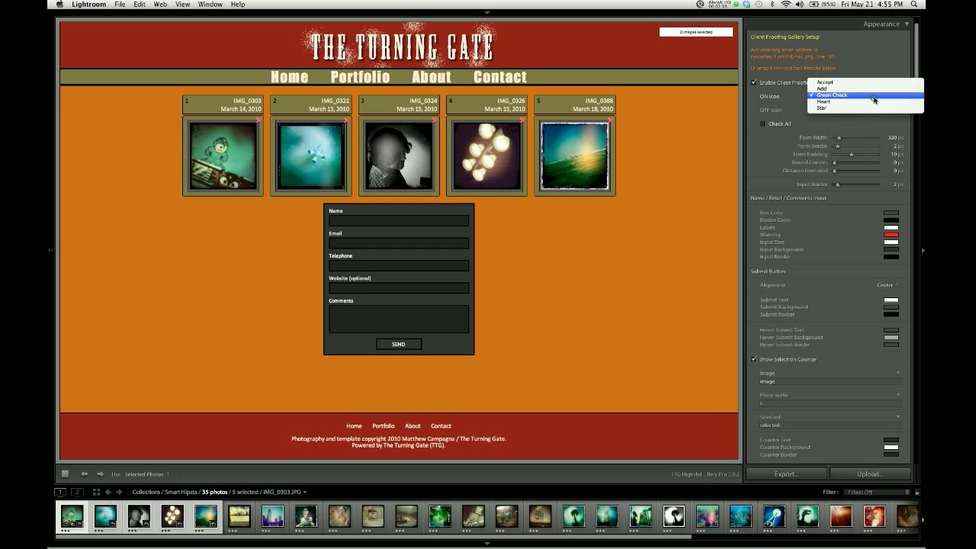
{"action": "mouse_move", "coordinate": [838, 108]}
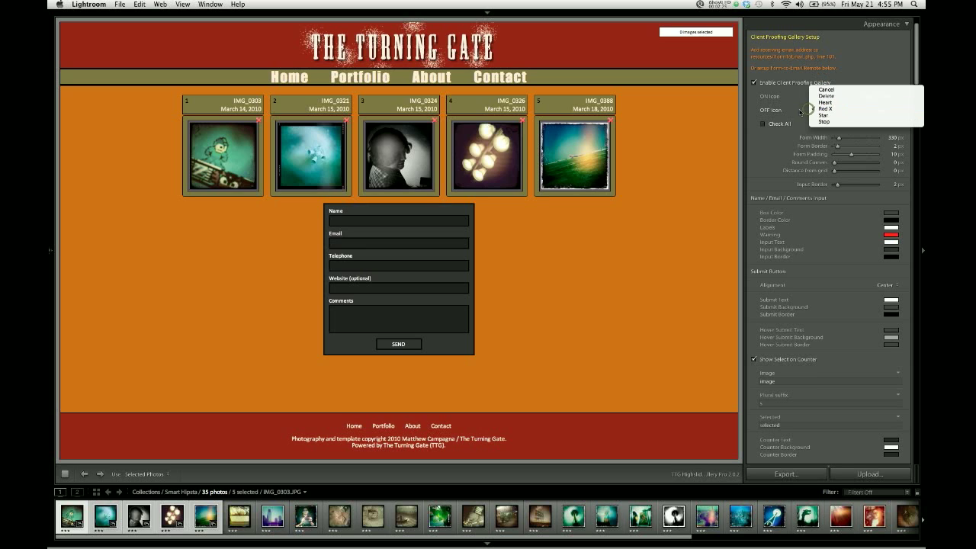
{"action": "mouse_move", "coordinate": [836, 109]}
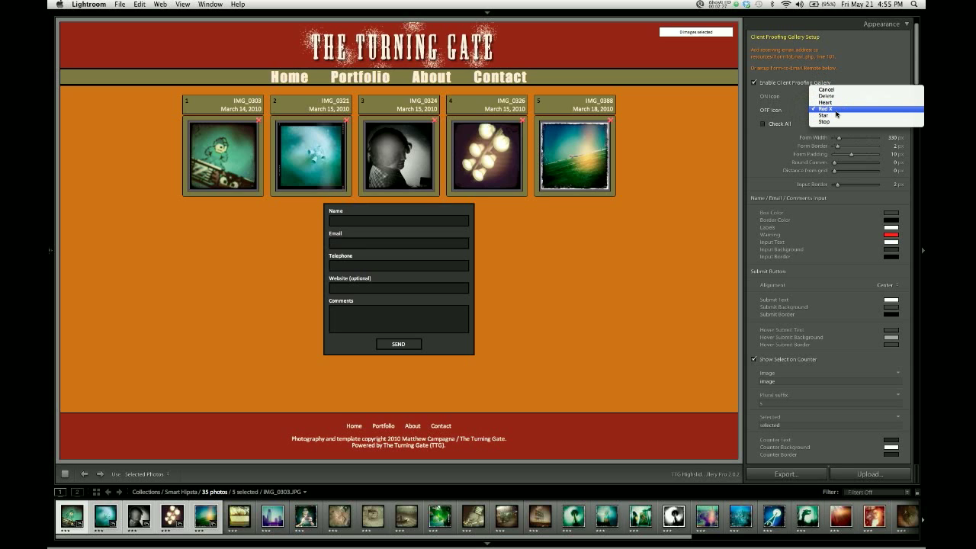
{"action": "mouse_move", "coordinate": [837, 103]}
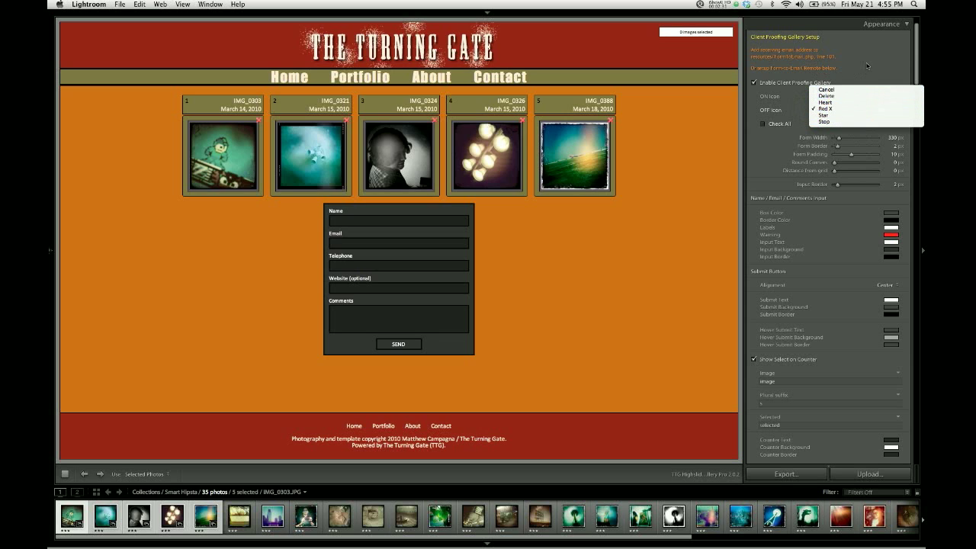
{"action": "left_click", "coordinate": [826, 96]}
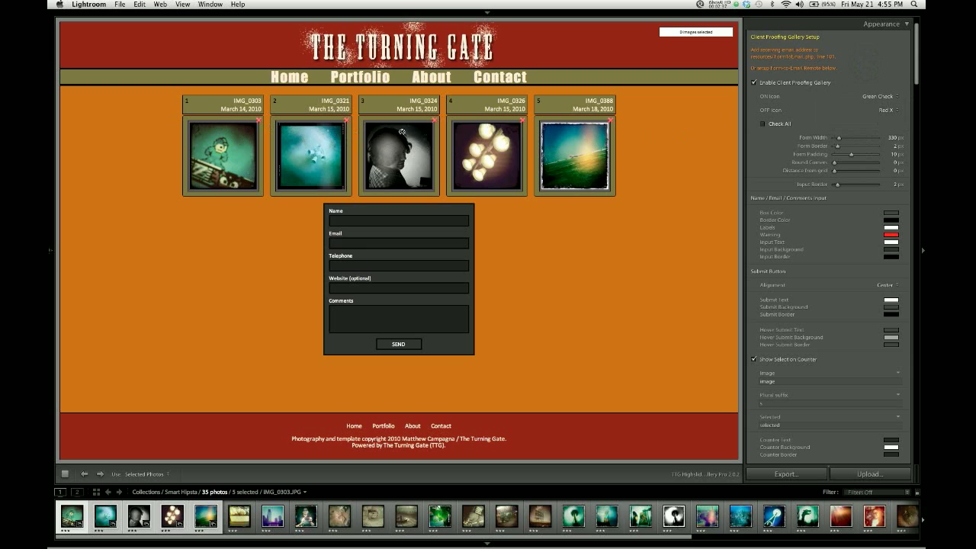
{"action": "mouse_move", "coordinate": [258, 127]}
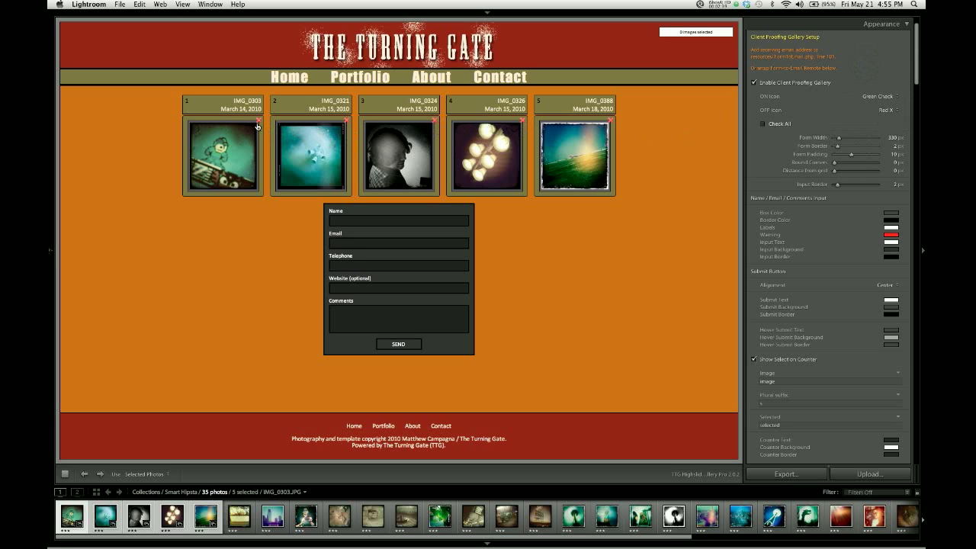
{"action": "mouse_move", "coordinate": [328, 125]}
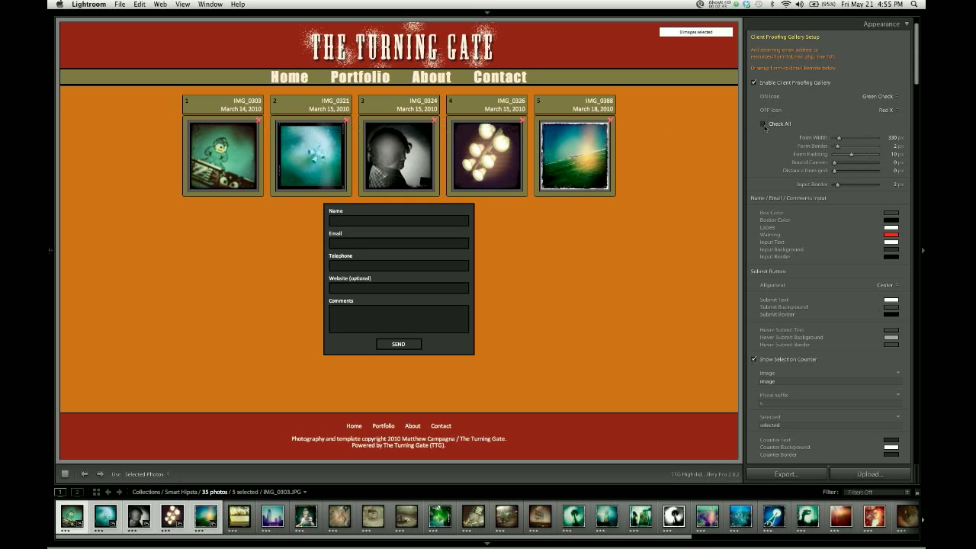
{"action": "left_click", "coordinate": [762, 124]}
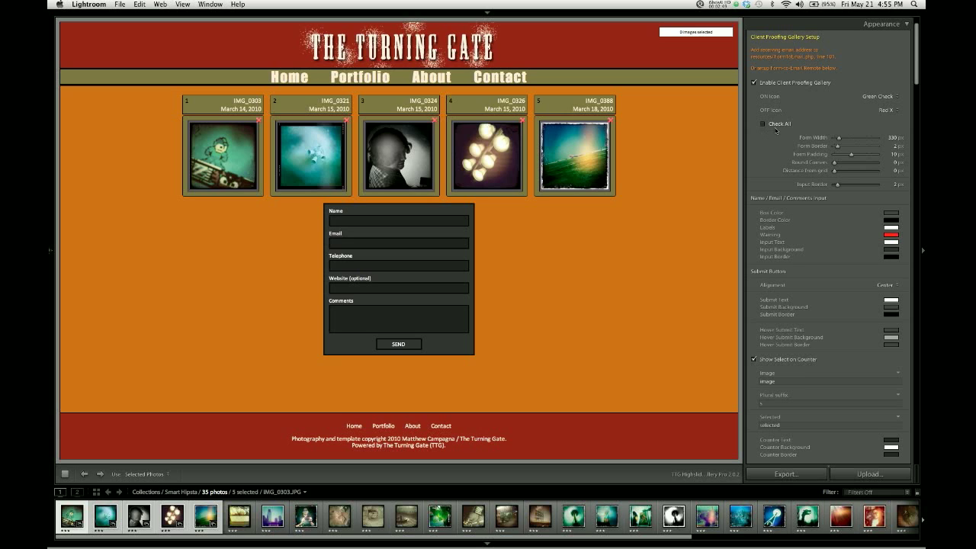
{"action": "left_click", "coordinate": [763, 123]}
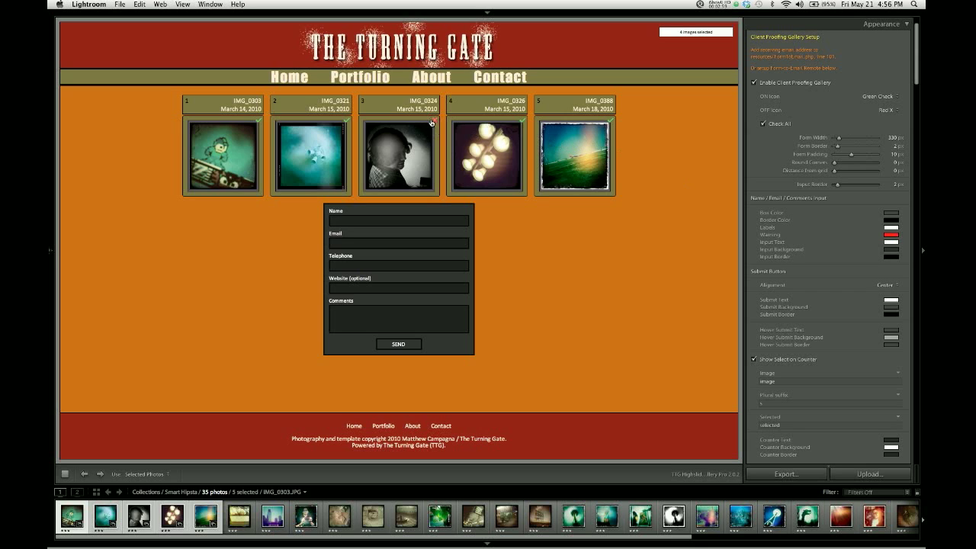
{"action": "left_click", "coordinate": [517, 120]}
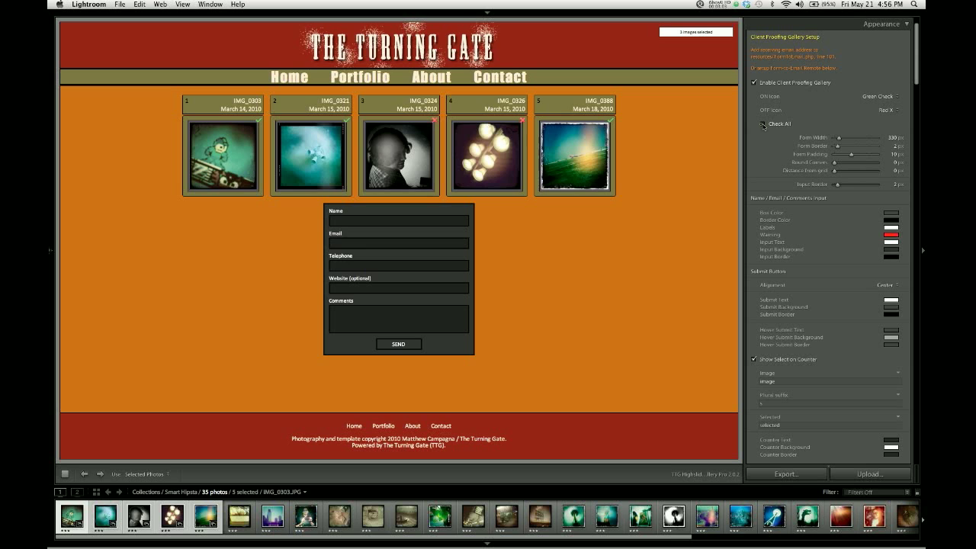
{"action": "left_click", "coordinate": [762, 123]}
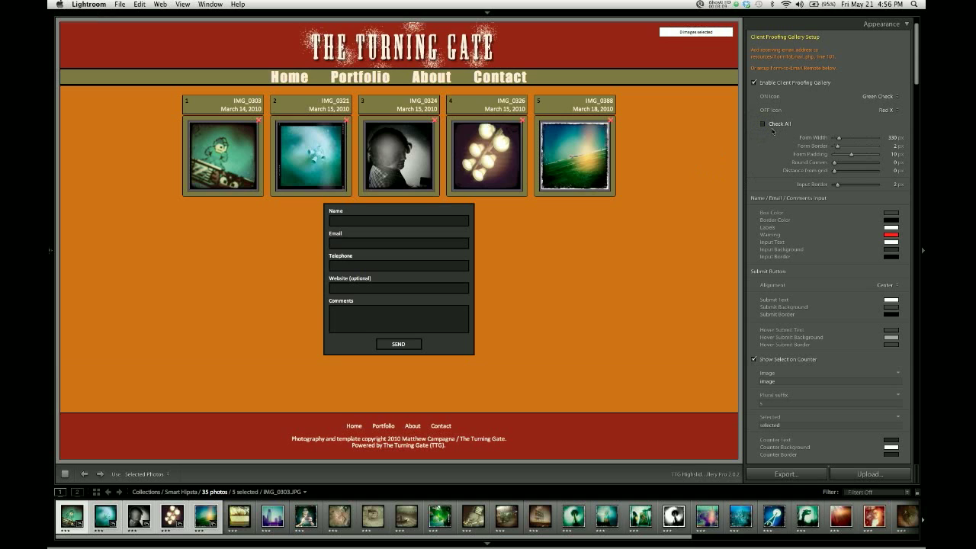
{"action": "mouse_move", "coordinate": [806, 128]}
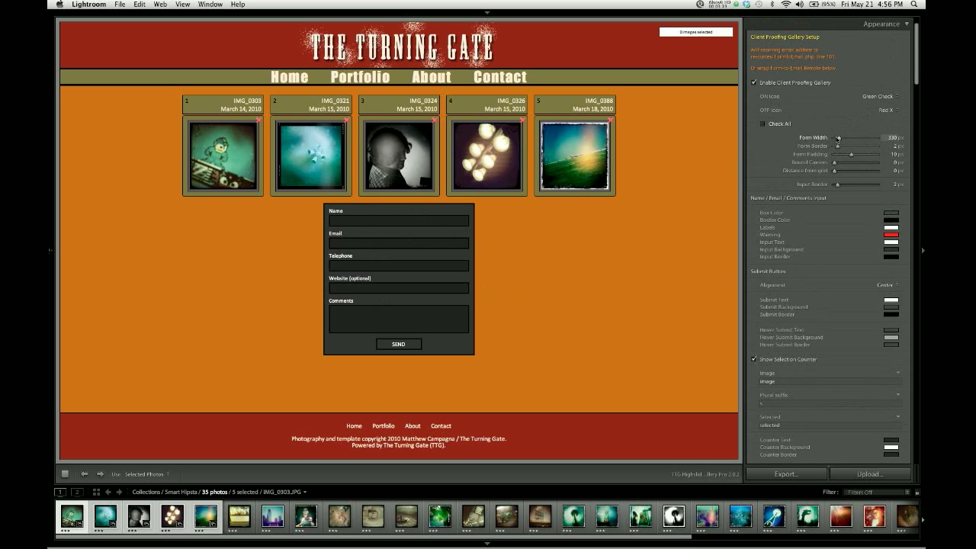
- Set Form Width to 411 px, Form Border to 20 px and Form Padding to 25 px
{"action": "left_click_drag", "start_coordinate": [862, 141], "coordinate": [852, 141]}
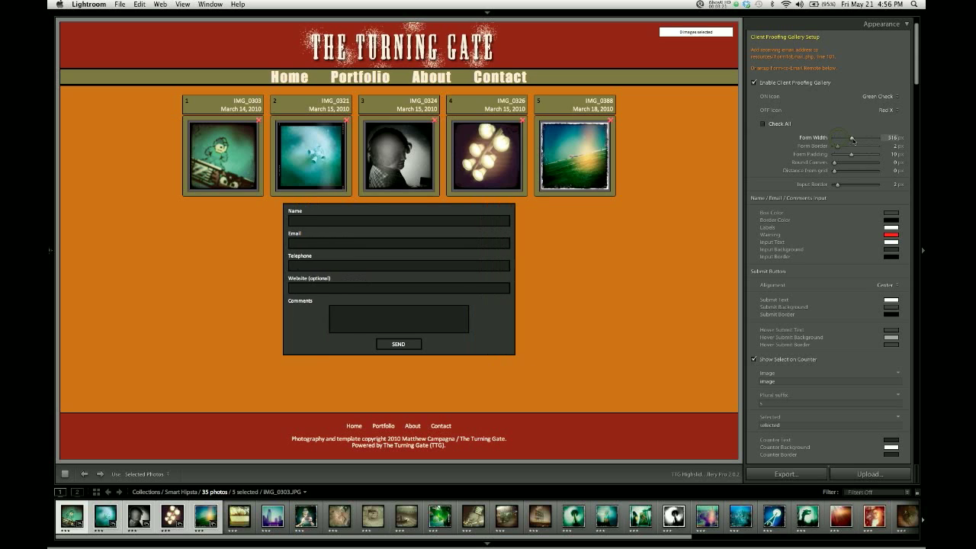
{"action": "left_click_drag", "start_coordinate": [852, 138], "coordinate": [843, 138]}
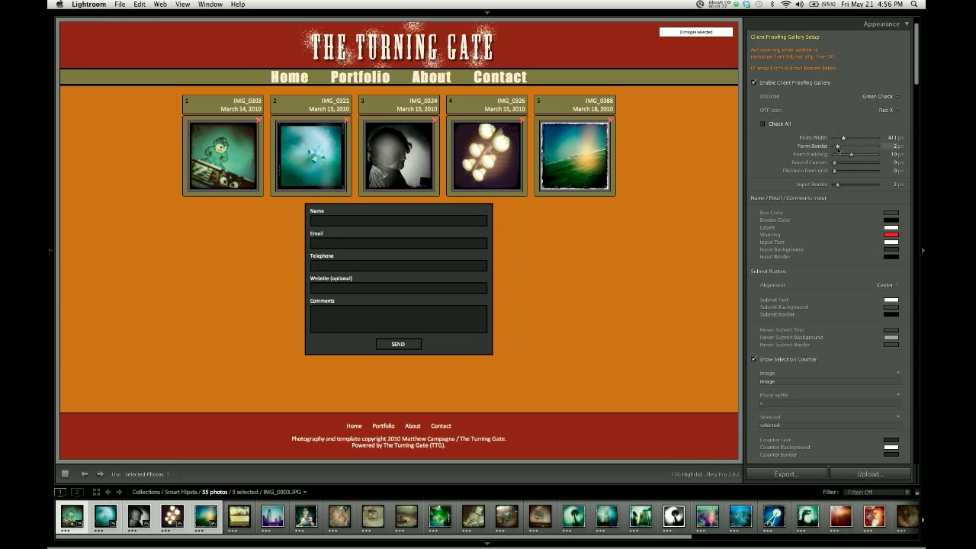
{"action": "left_click_drag", "start_coordinate": [837, 146], "coordinate": [865, 146]}
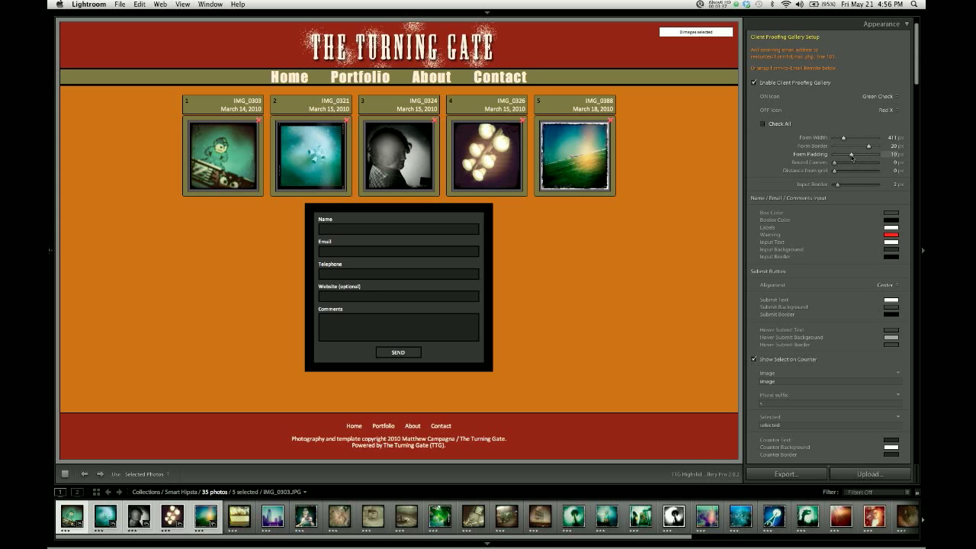
{"action": "left_click_drag", "start_coordinate": [845, 157], "coordinate": [863, 156]}
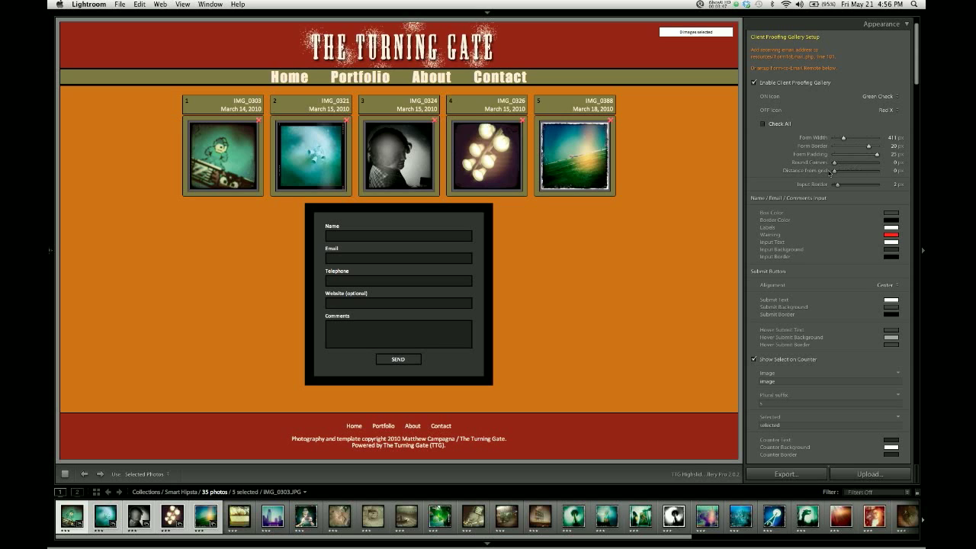
- Return Distance from Grid to 0 and set Input Border to 1 px
{"action": "left_click_drag", "start_coordinate": [832, 171], "coordinate": [844, 171]}
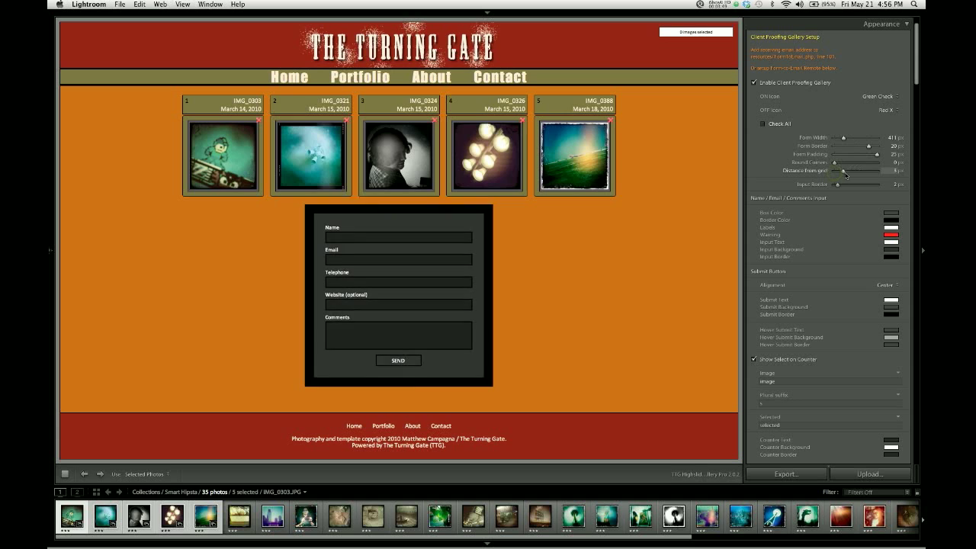
{"action": "left_click_drag", "start_coordinate": [844, 170], "coordinate": [876, 170]}
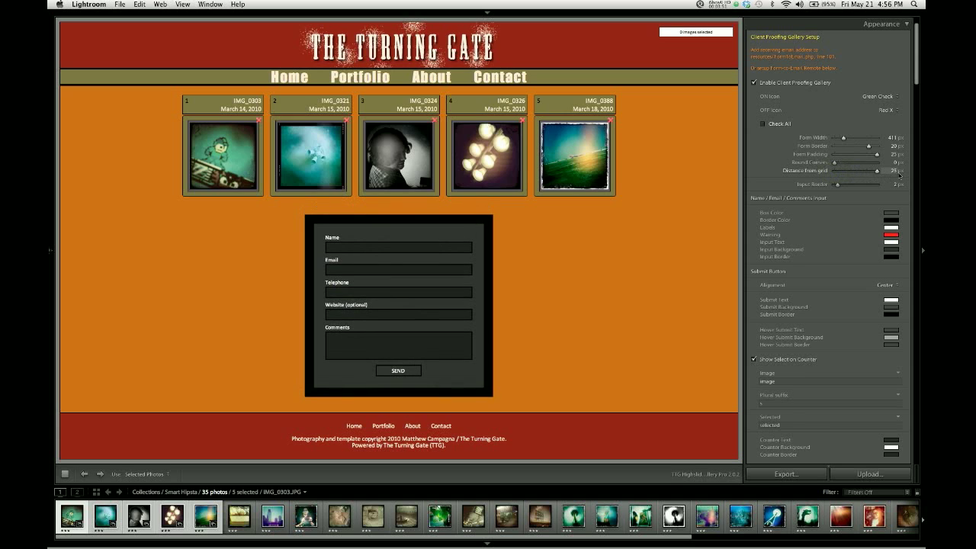
{"action": "left_click_drag", "start_coordinate": [877, 170], "coordinate": [836, 170]}
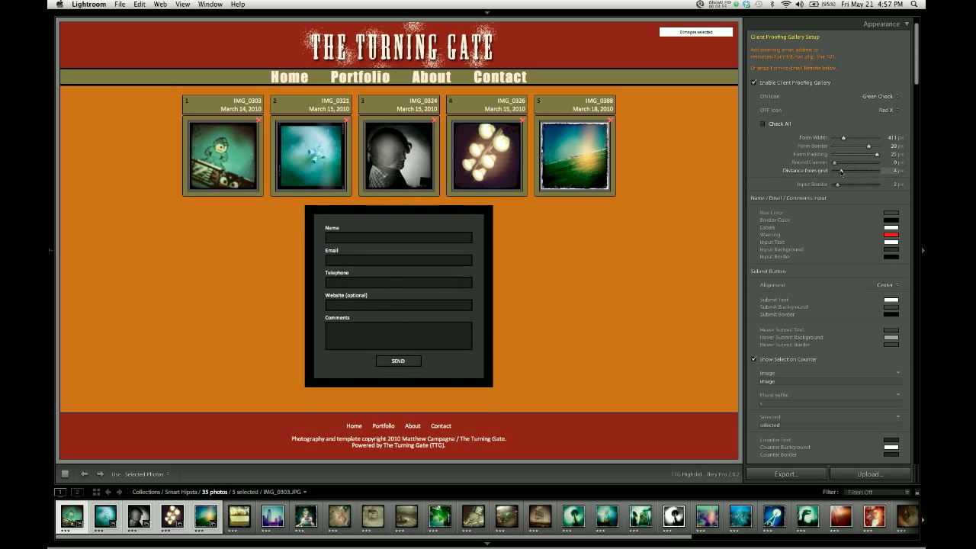
{"action": "left_click_drag", "start_coordinate": [840, 171], "coordinate": [834, 170]}
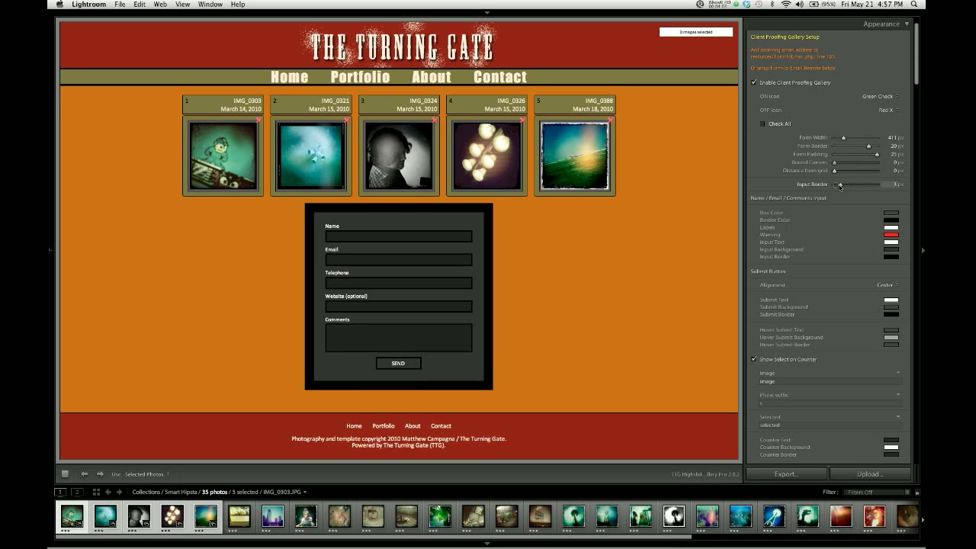
{"action": "left_click_drag", "start_coordinate": [841, 185], "coordinate": [877, 185]}
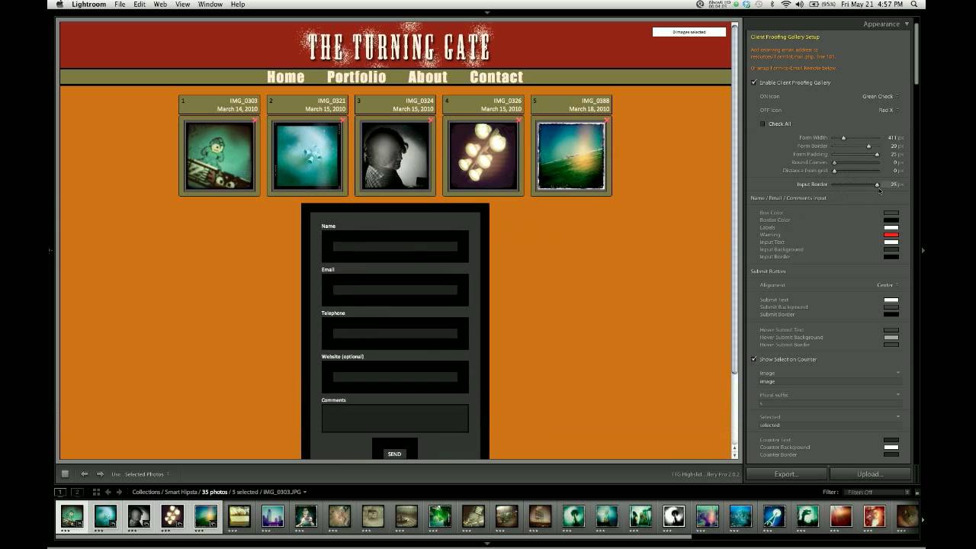
{"action": "left_click_drag", "start_coordinate": [878, 185], "coordinate": [836, 185]}
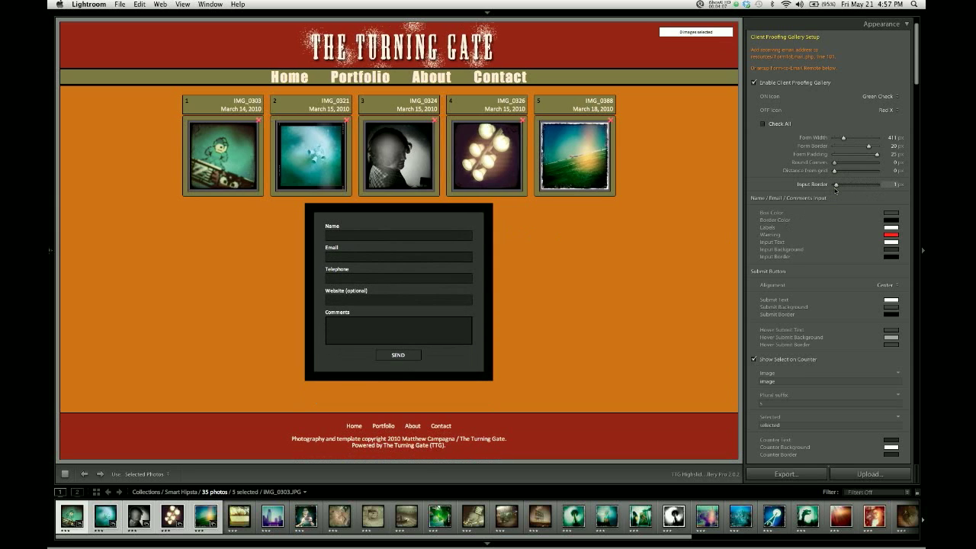
{"action": "left_click_drag", "start_coordinate": [842, 185], "coordinate": [837, 184]}
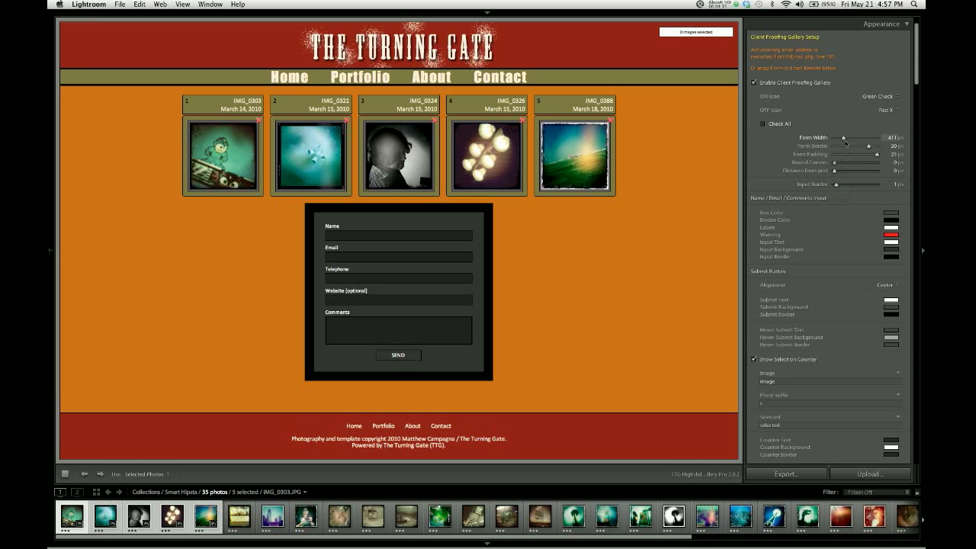
- Set the form border to 1 px, padding to 10 px and Round Corners to 5 px
{"action": "left_click_drag", "start_coordinate": [884, 147], "coordinate": [841, 147]}
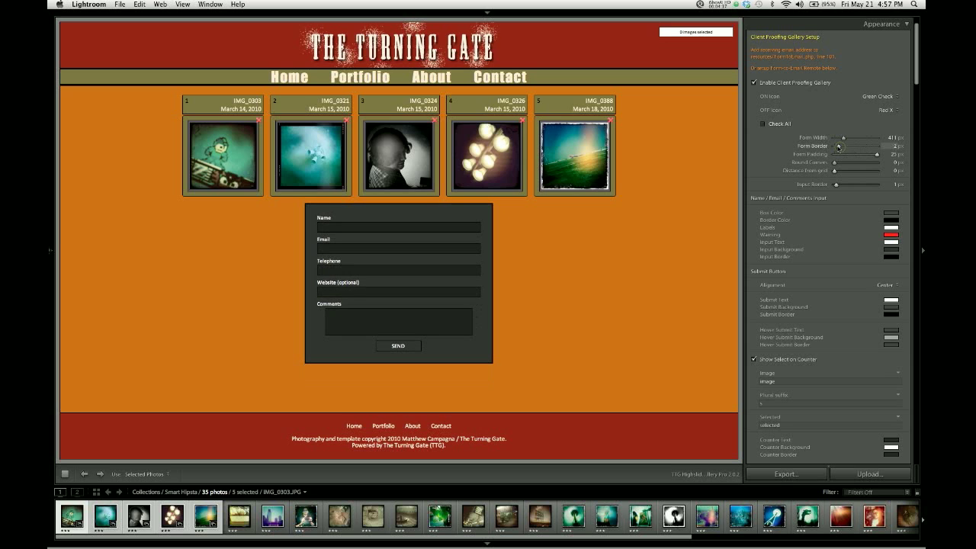
{"action": "left_click", "coordinate": [837, 146]}
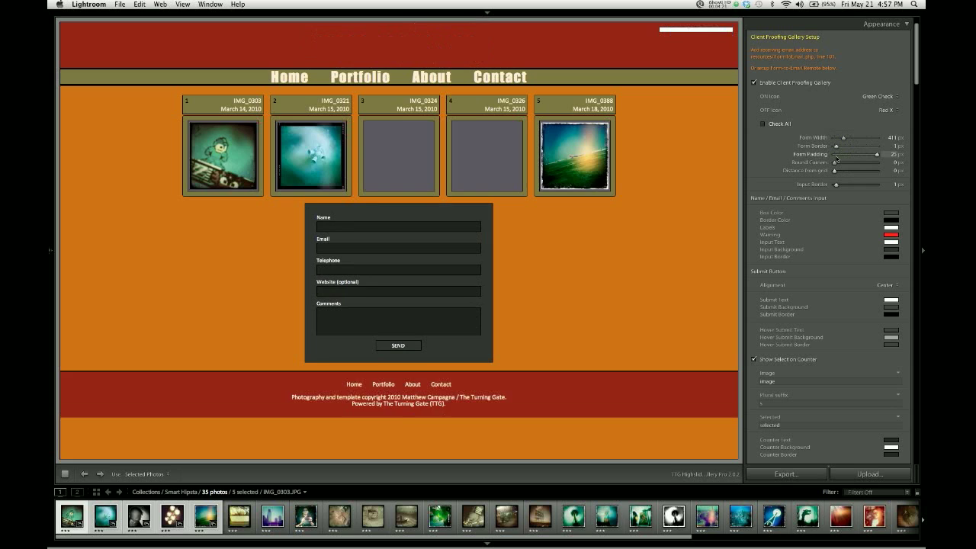
{"action": "left_click_drag", "start_coordinate": [856, 154], "coordinate": [837, 154]}
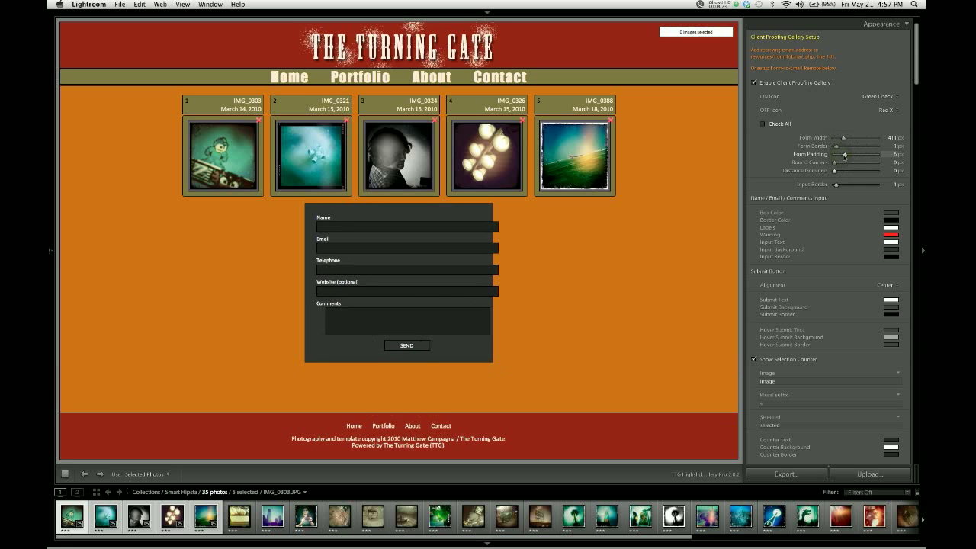
{"action": "left_click_drag", "start_coordinate": [844, 154], "coordinate": [841, 155]}
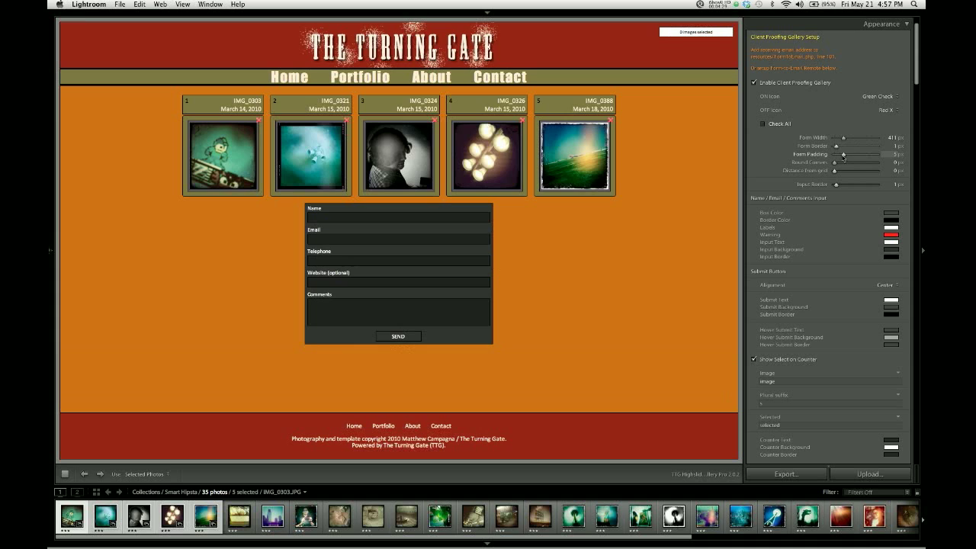
{"action": "left_click_drag", "start_coordinate": [842, 155], "coordinate": [852, 155]}
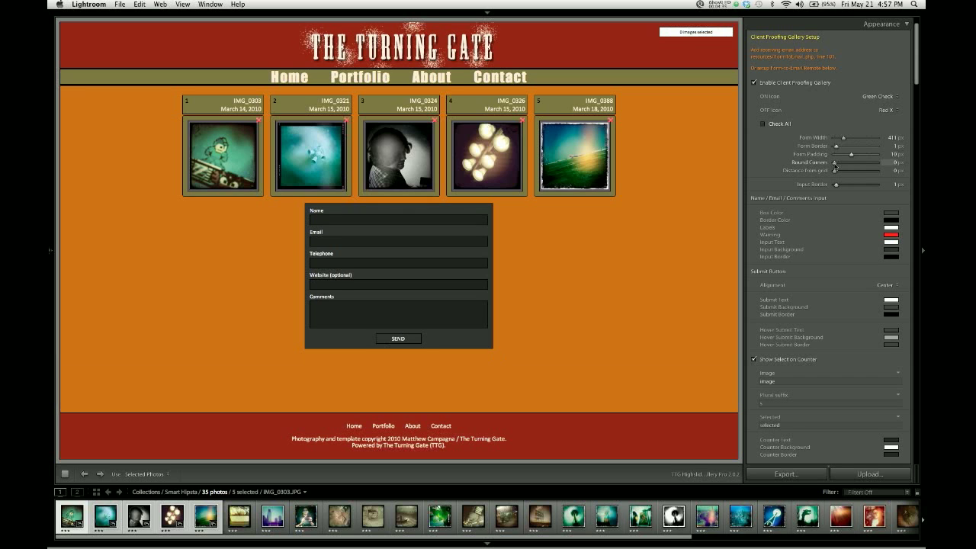
{"action": "left_click_drag", "start_coordinate": [834, 163], "coordinate": [846, 163]}
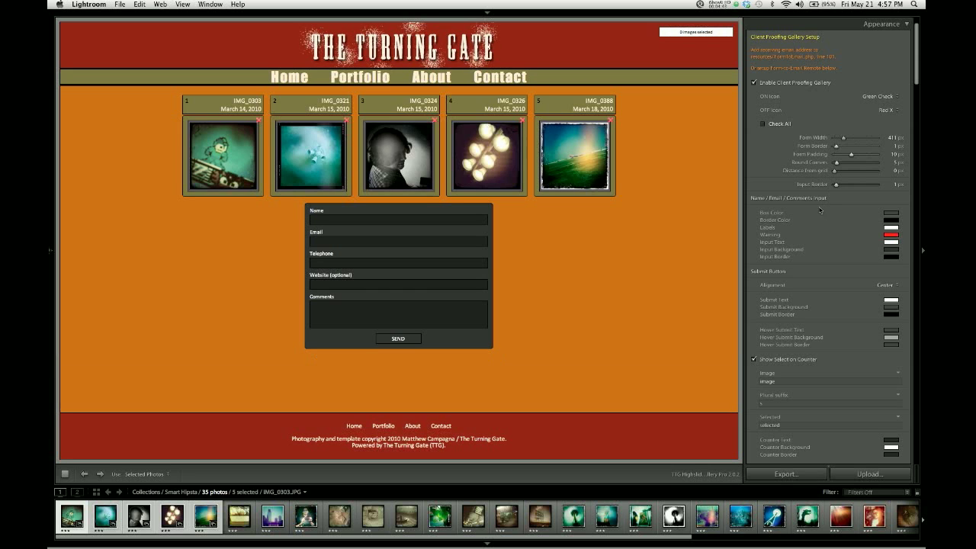
- Colour the form box olive and the input field backgrounds white
{"action": "scroll", "scroll_direction": "down", "scroll_amount": 3}
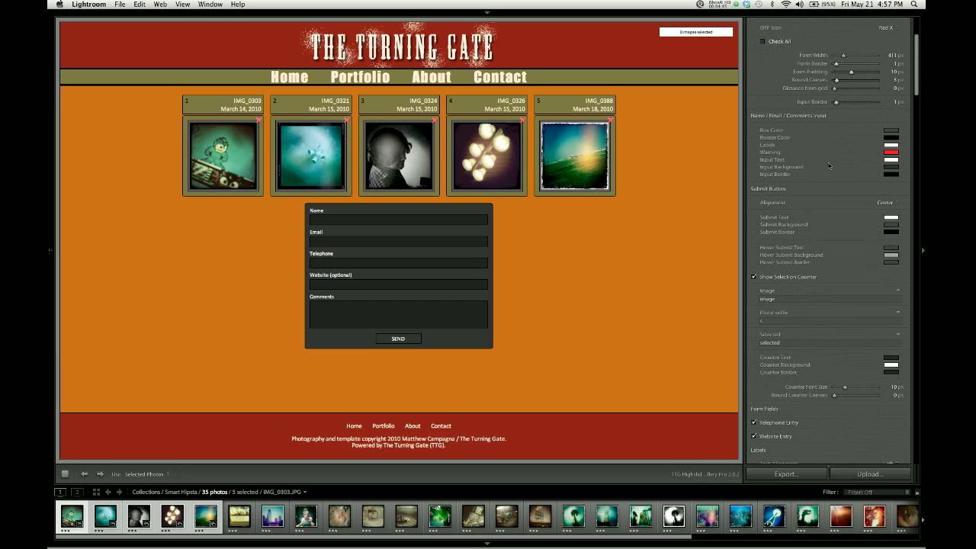
{"action": "mouse_move", "coordinate": [860, 139]}
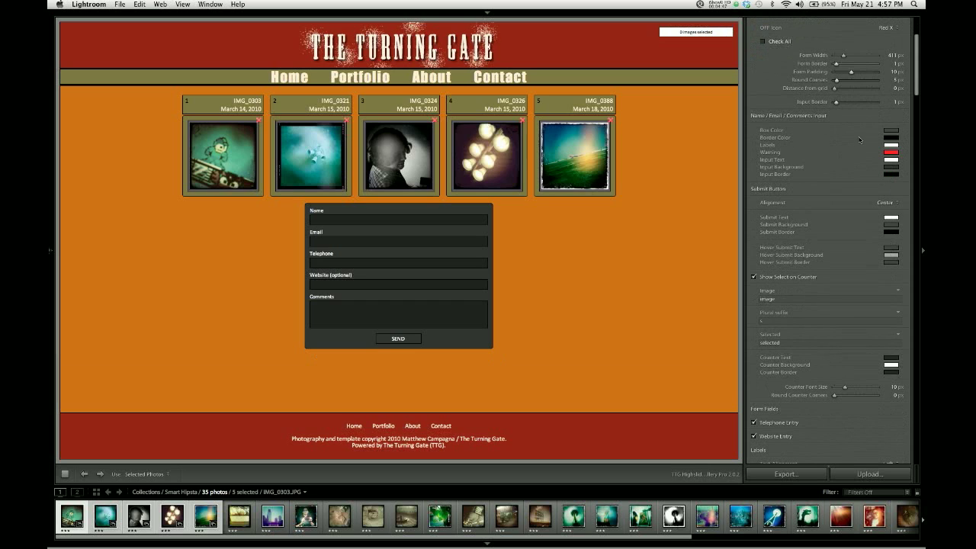
{"action": "mouse_move", "coordinate": [876, 135]}
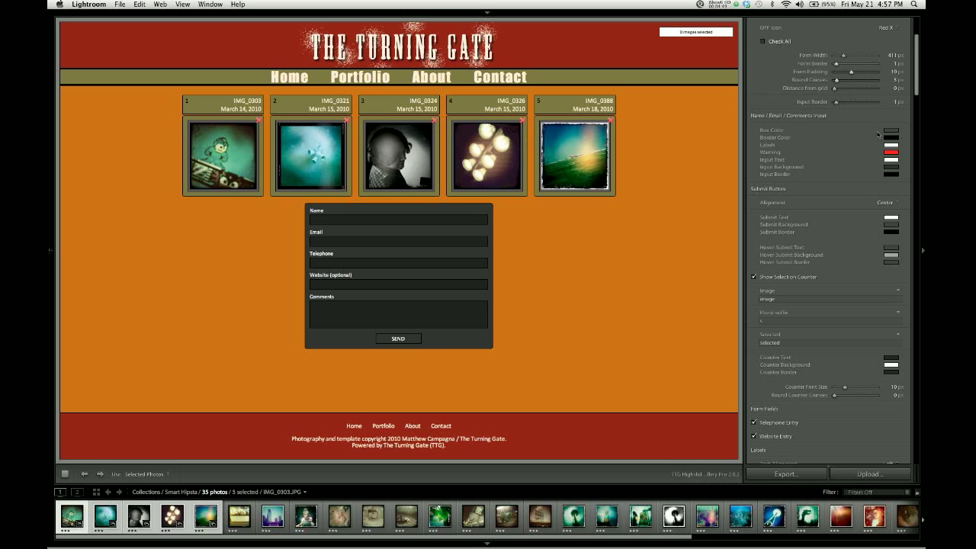
{"action": "left_click", "coordinate": [892, 131]}
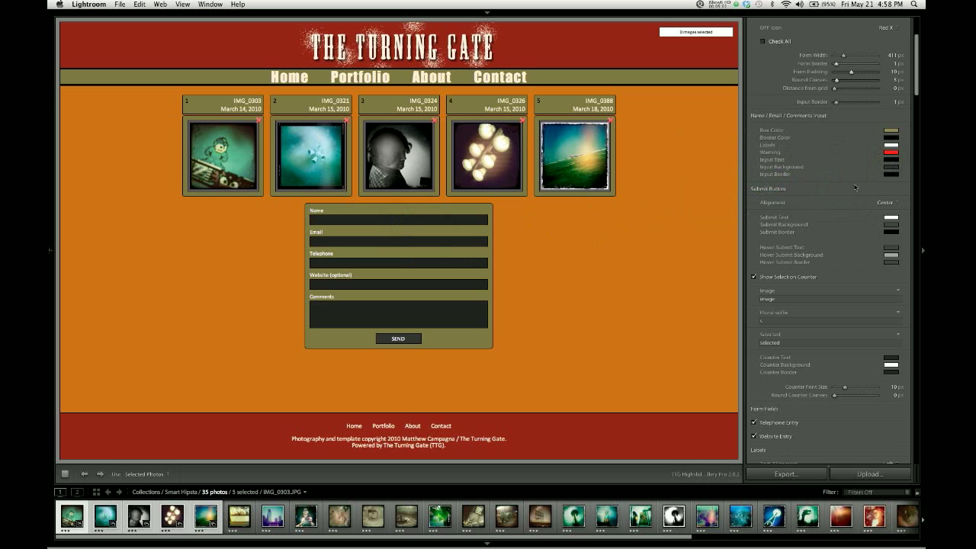
{"action": "left_click", "coordinate": [891, 167]}
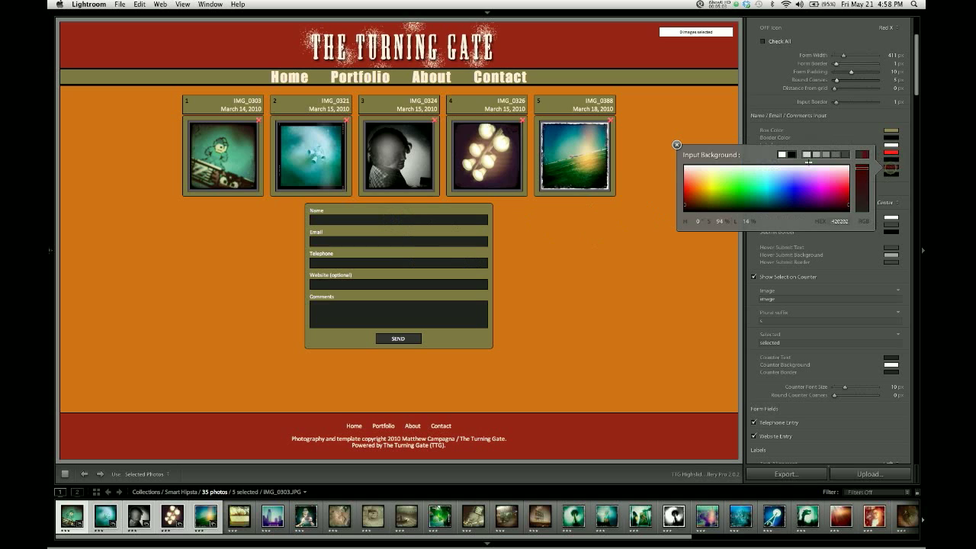
{"action": "left_click", "coordinate": [676, 145]}
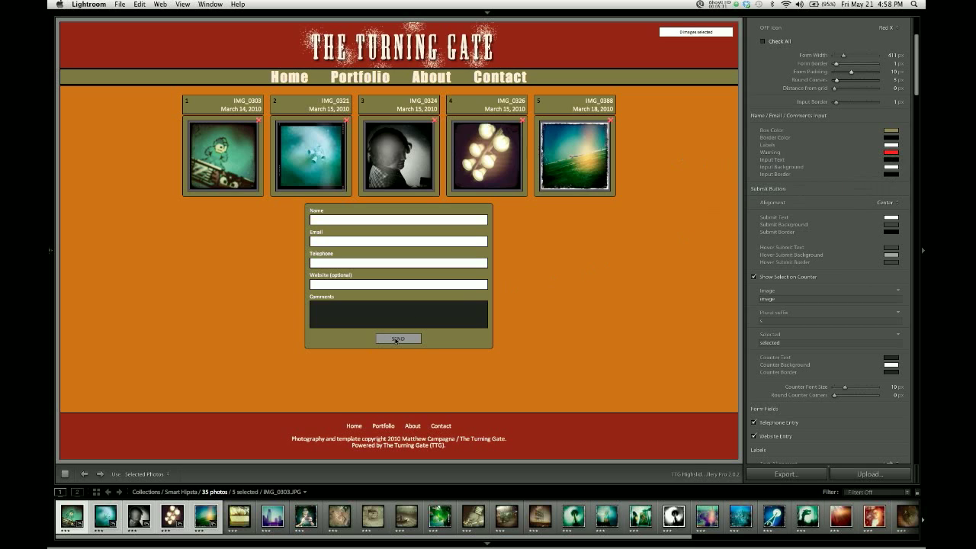
- Trigger the empty-field warnings with SEND and set the Warning colour to black
{"action": "left_click", "coordinate": [398, 339]}
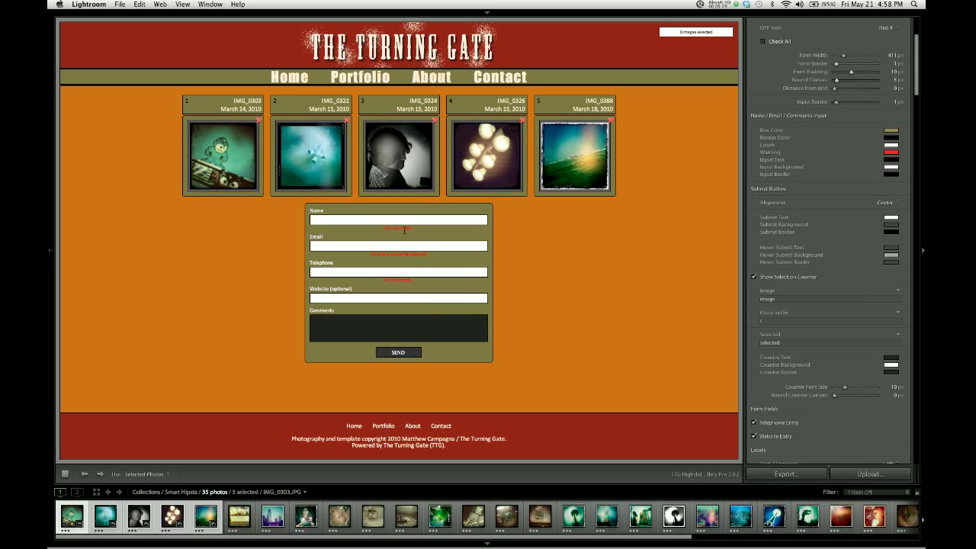
{"action": "left_click", "coordinate": [899, 144]}
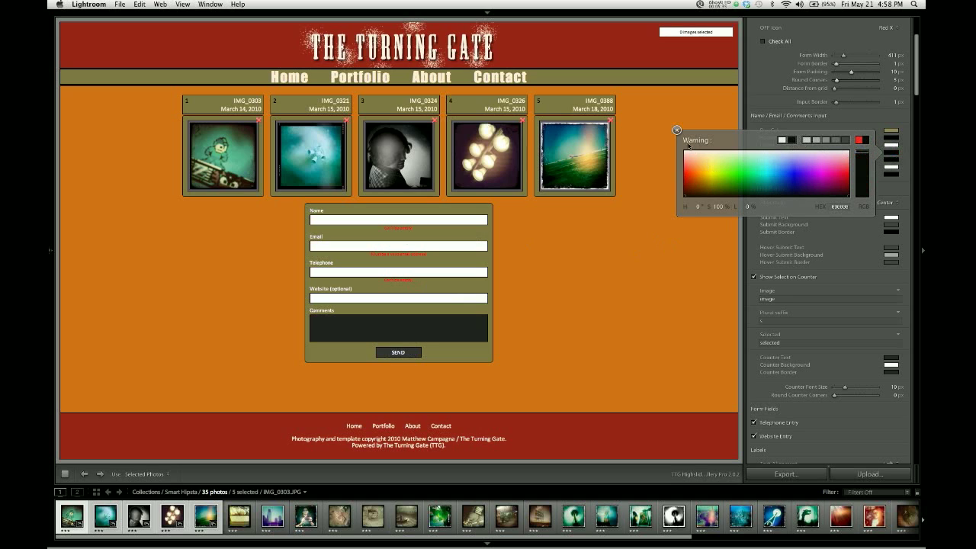
{"action": "left_click", "coordinate": [677, 128]}
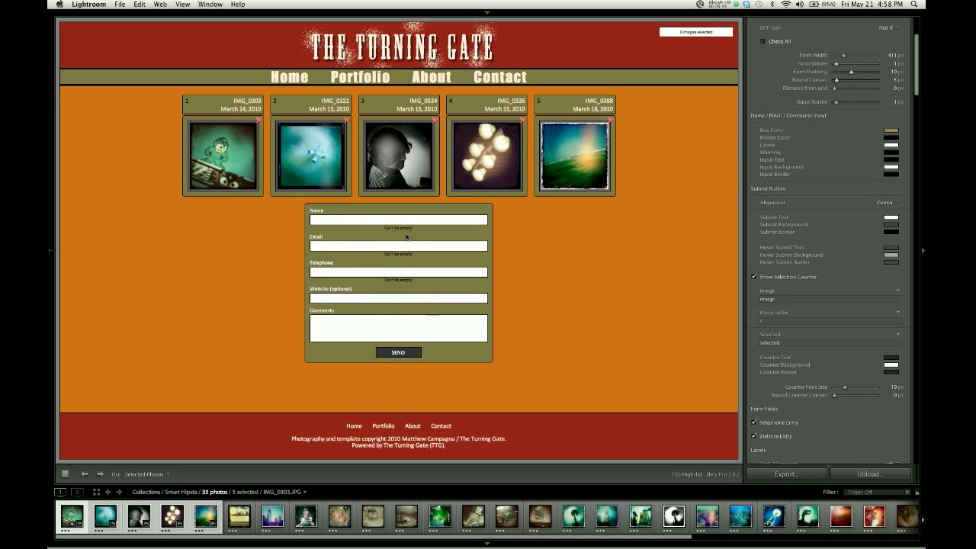
{"action": "mouse_move", "coordinate": [401, 274]}
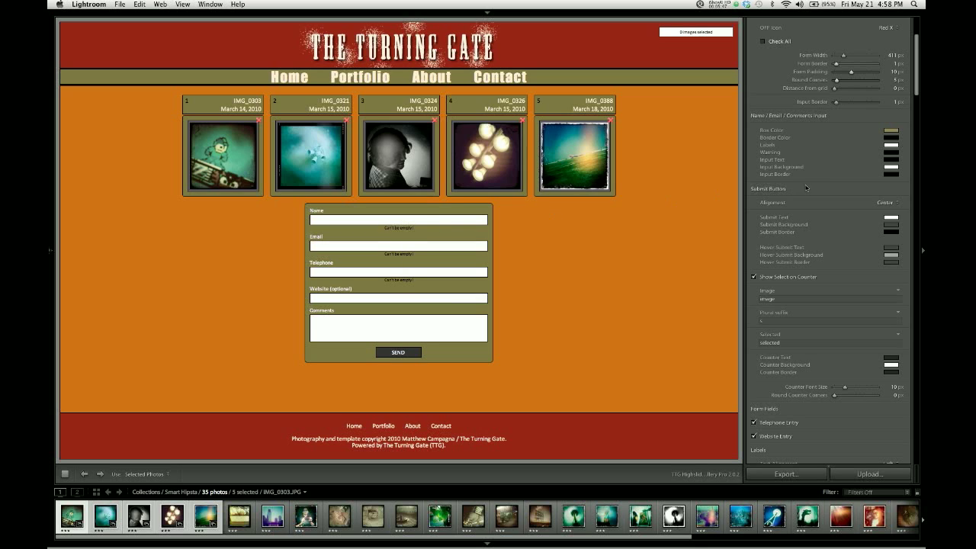
{"action": "mouse_move", "coordinate": [822, 155]}
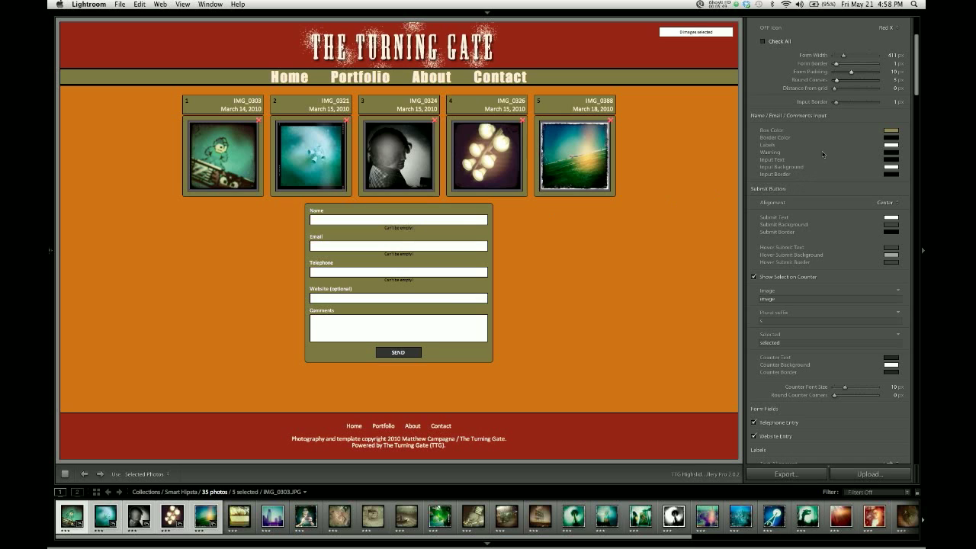
- Set Submit Background to red, Hover Submit Text to black and Hover Submit Background to orange
{"action": "scroll", "scroll_direction": "down", "scroll_amount": 3}
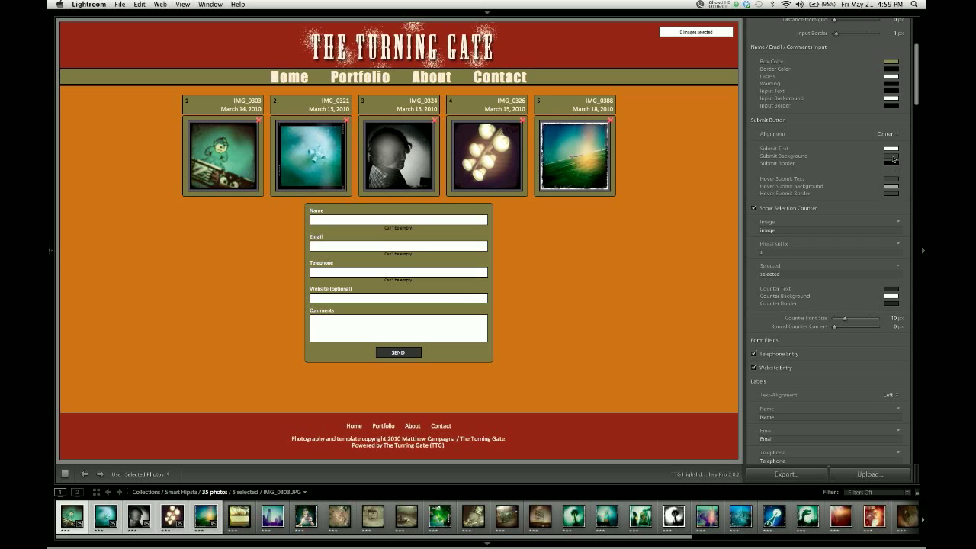
{"action": "left_click", "coordinate": [890, 157]}
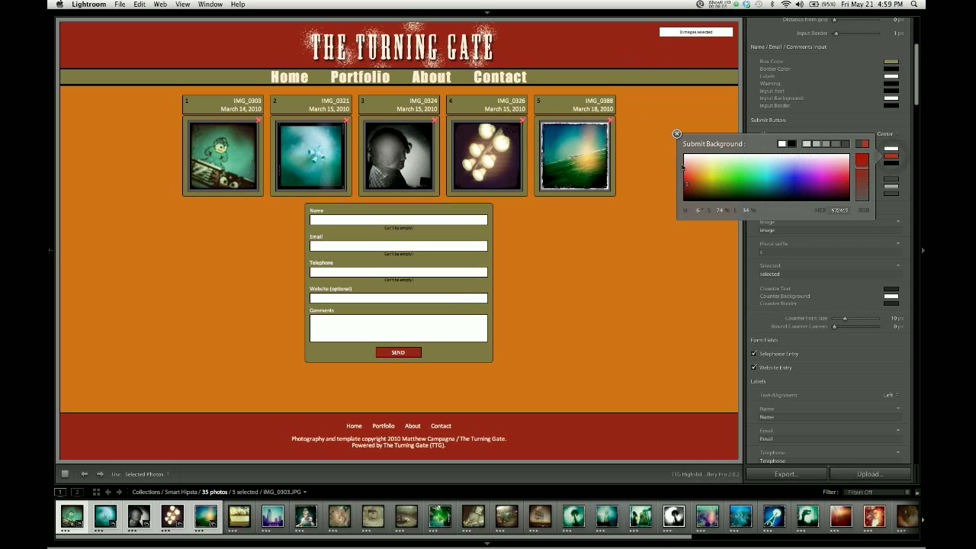
{"action": "left_click", "coordinate": [677, 134]}
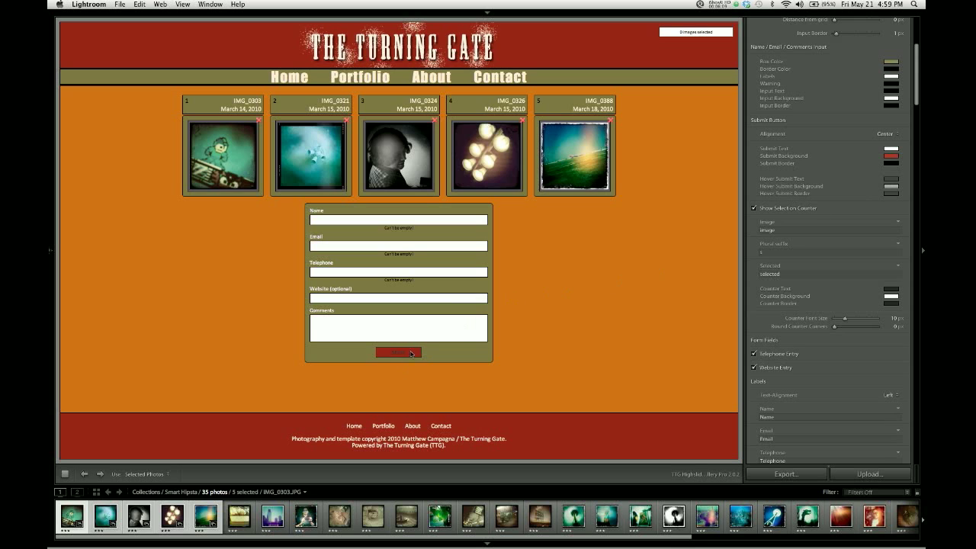
{"action": "left_click", "coordinate": [890, 172]}
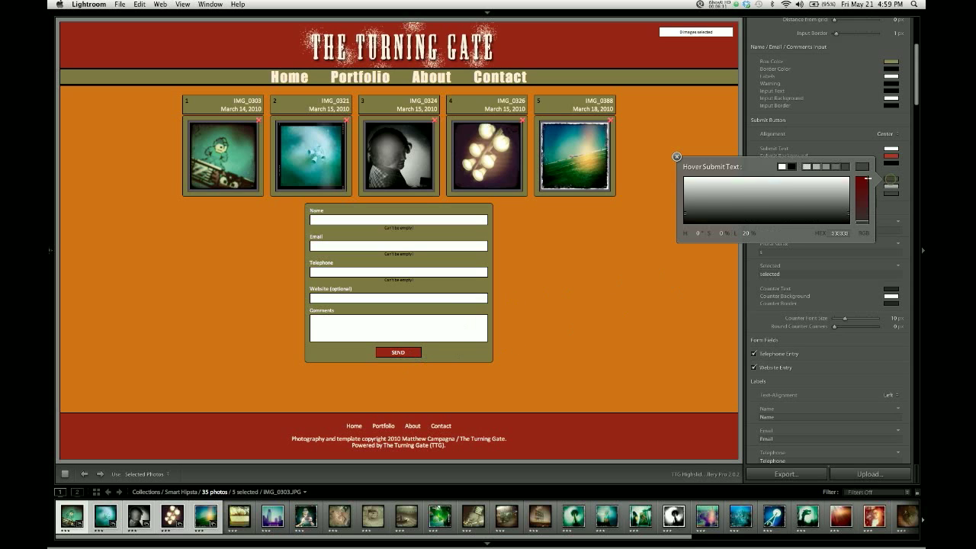
{"action": "left_click", "coordinate": [676, 156]}
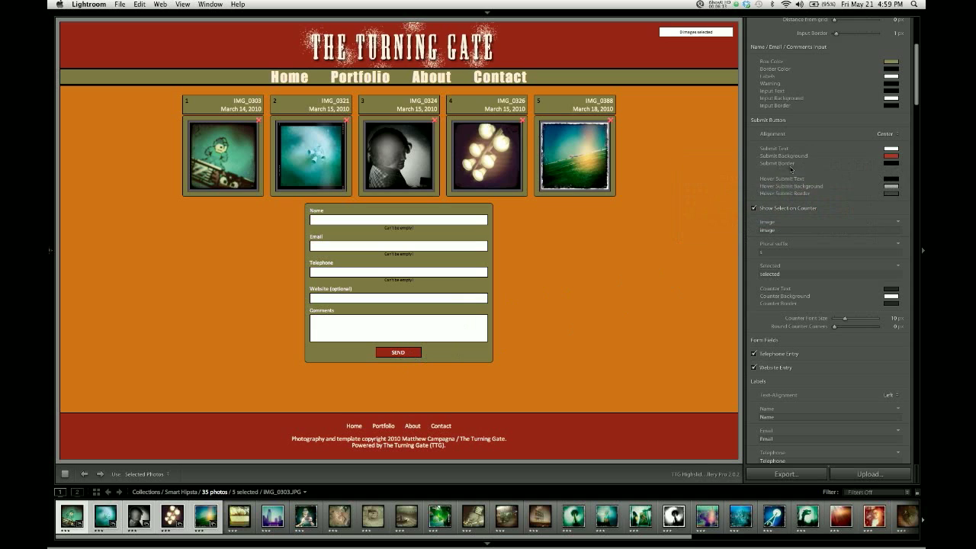
{"action": "left_click", "coordinate": [891, 193]}
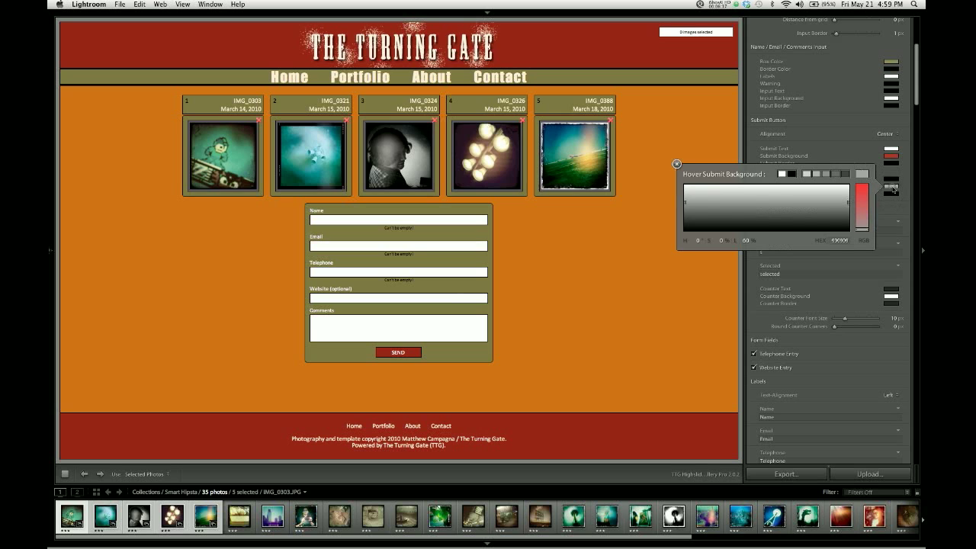
{"action": "left_click", "coordinate": [677, 163]}
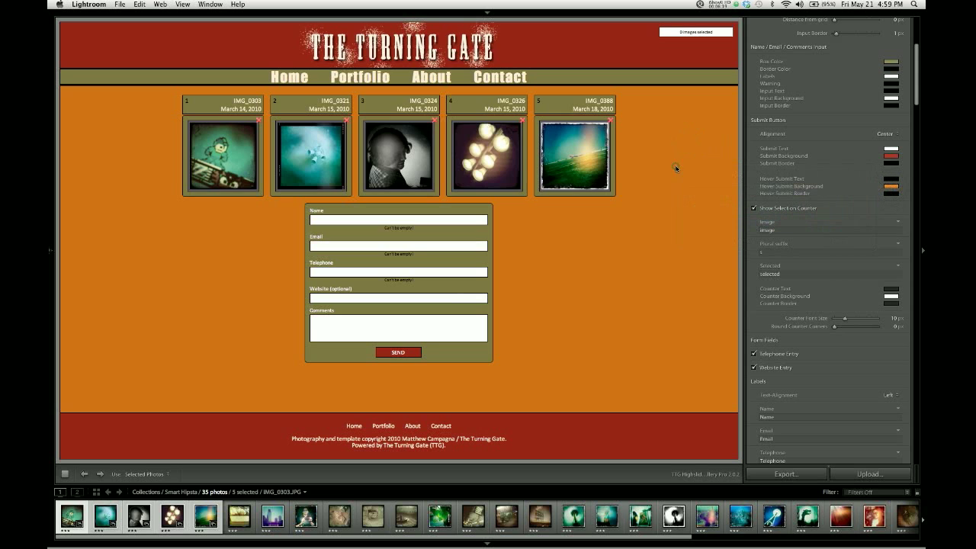
{"action": "mouse_move", "coordinate": [677, 232]}
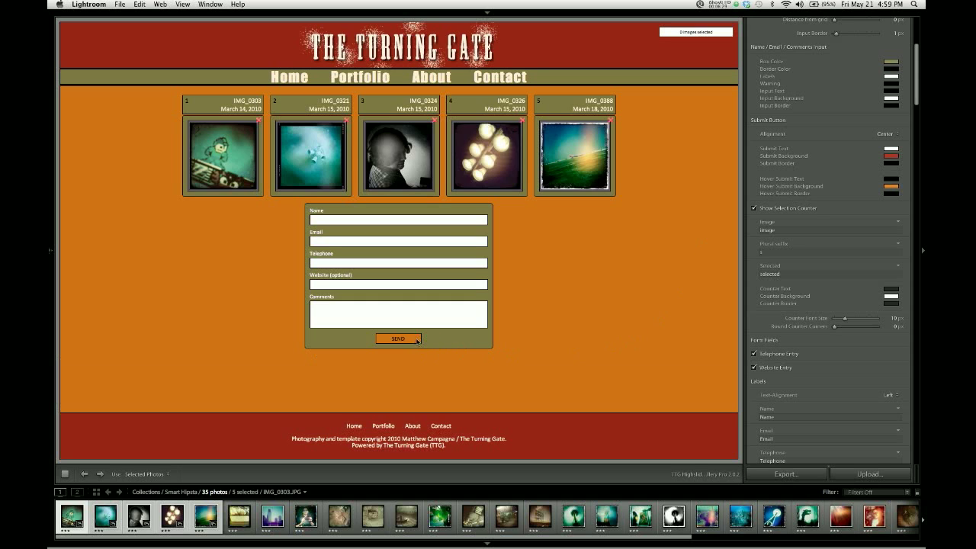
{"action": "mouse_move", "coordinate": [440, 342]}
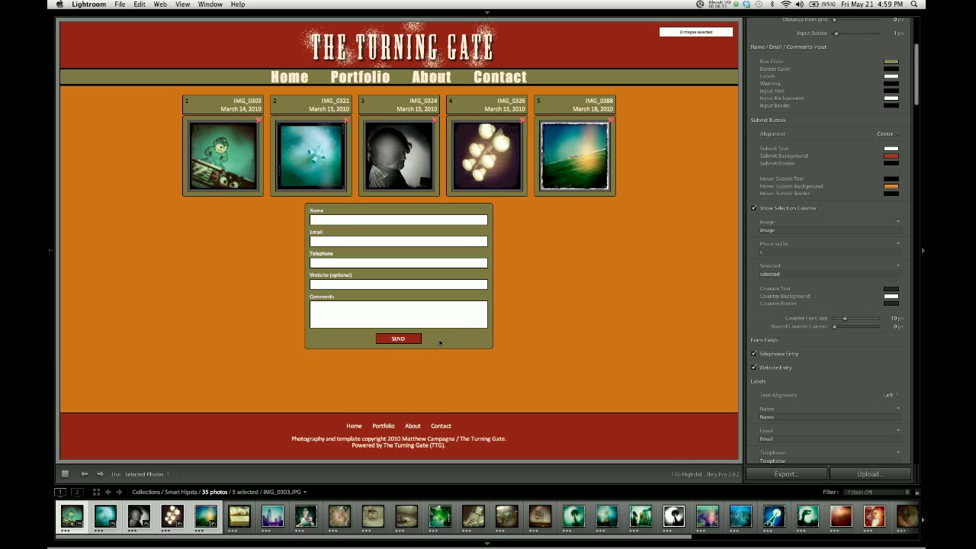
{"action": "mouse_move", "coordinate": [398, 338]}
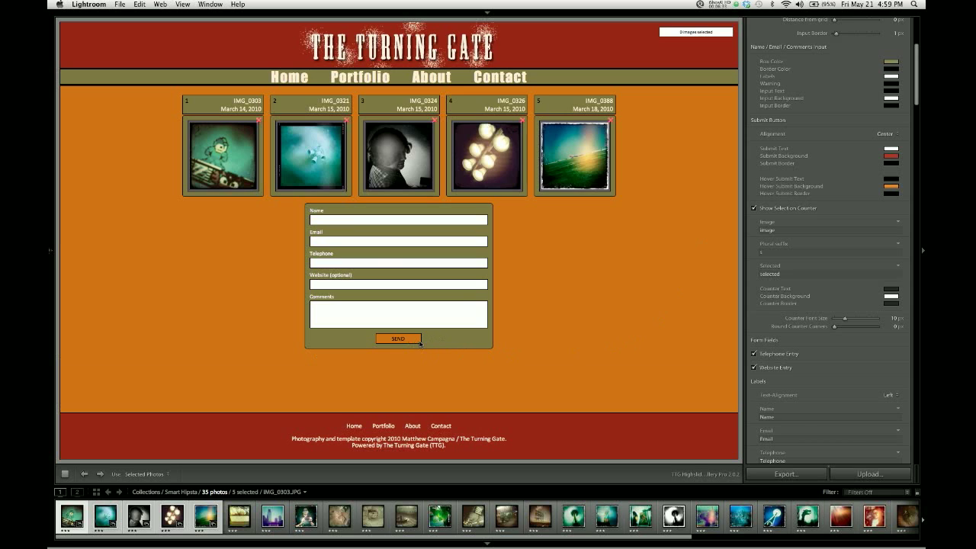